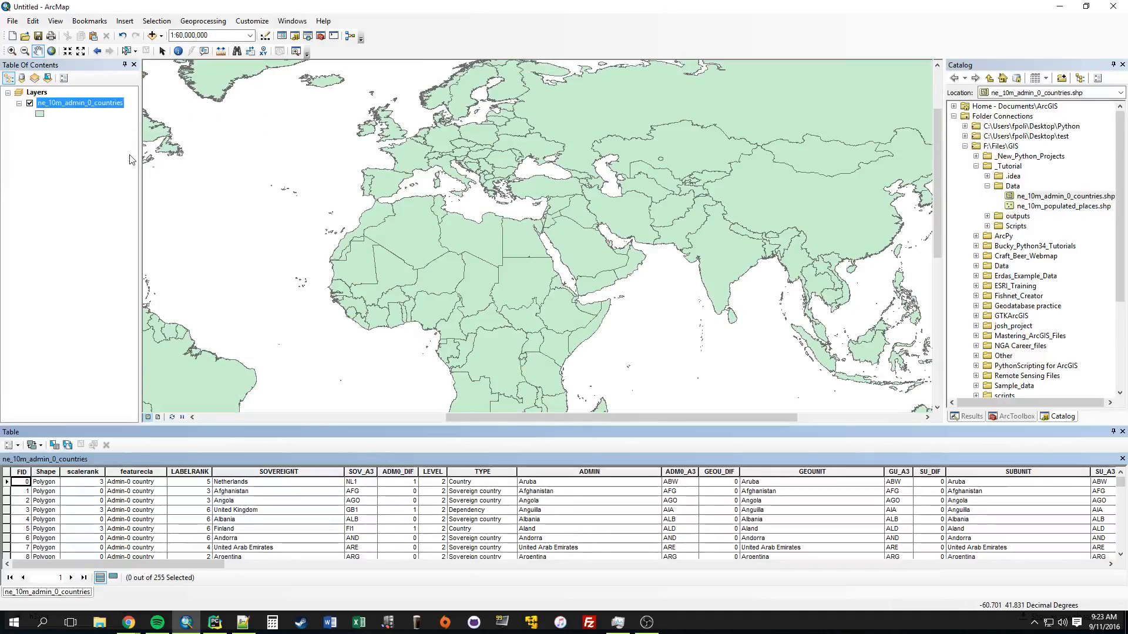
mouse_move(186, 562)
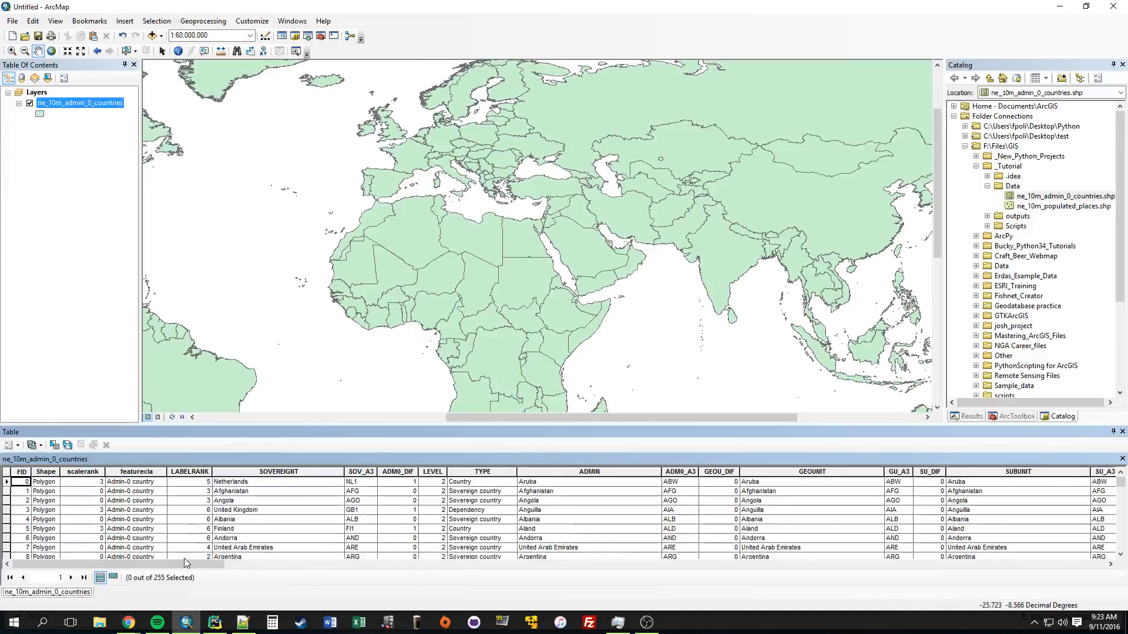
Sort the countries table by POP_EST ascending and scroll through the smallest and largest populations
scroll("right", 3)
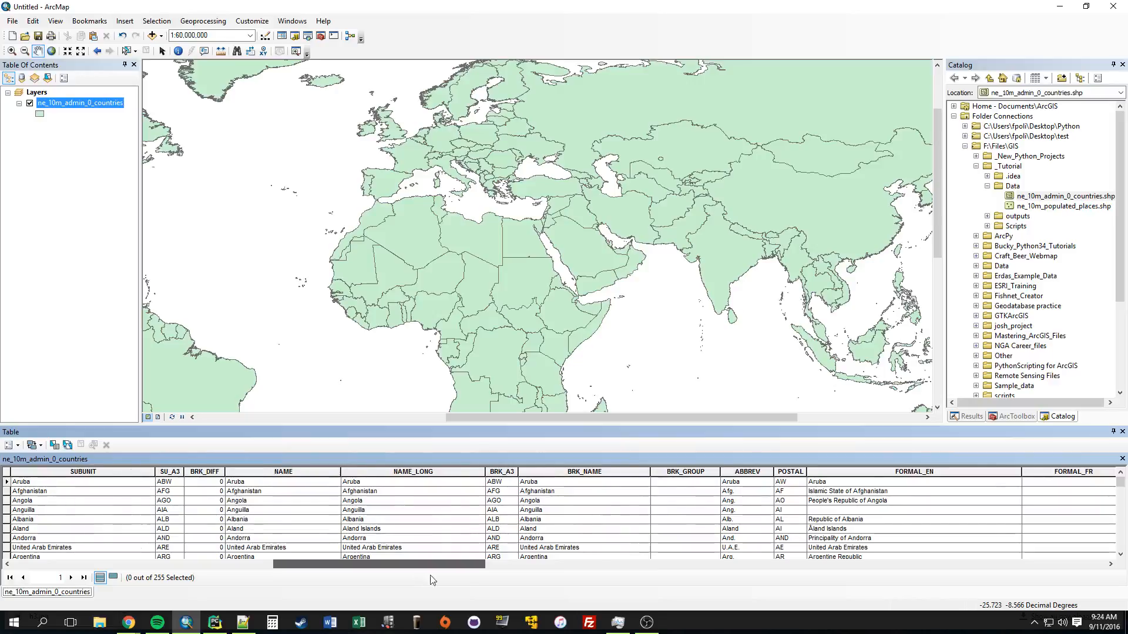
scroll("right", 3)
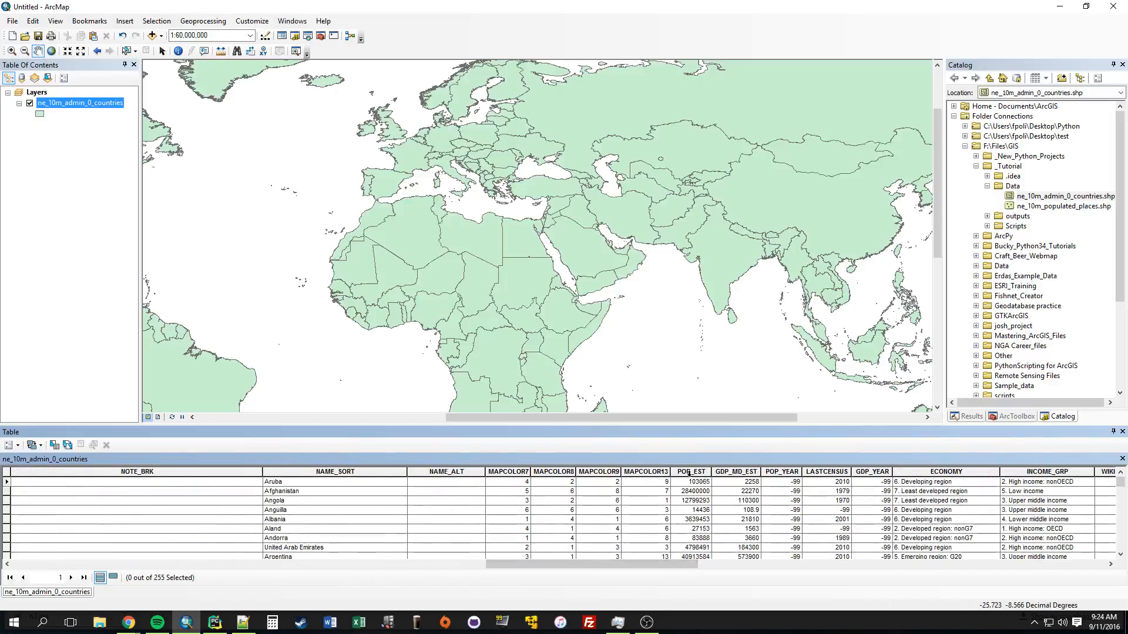
left_click(689, 472)
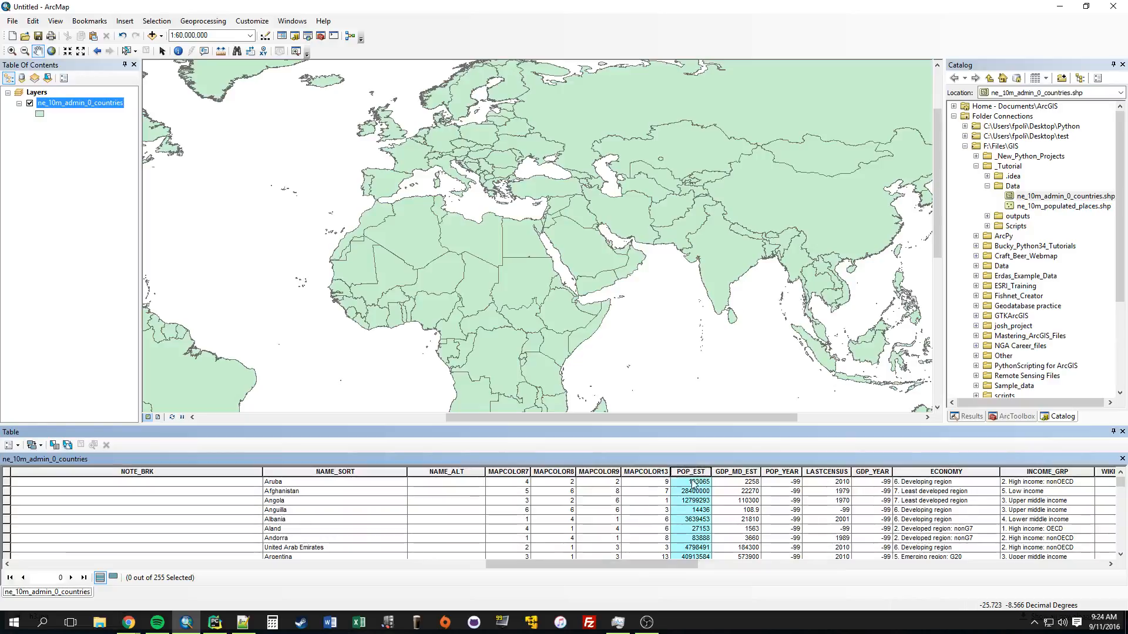
mouse_move(687, 519)
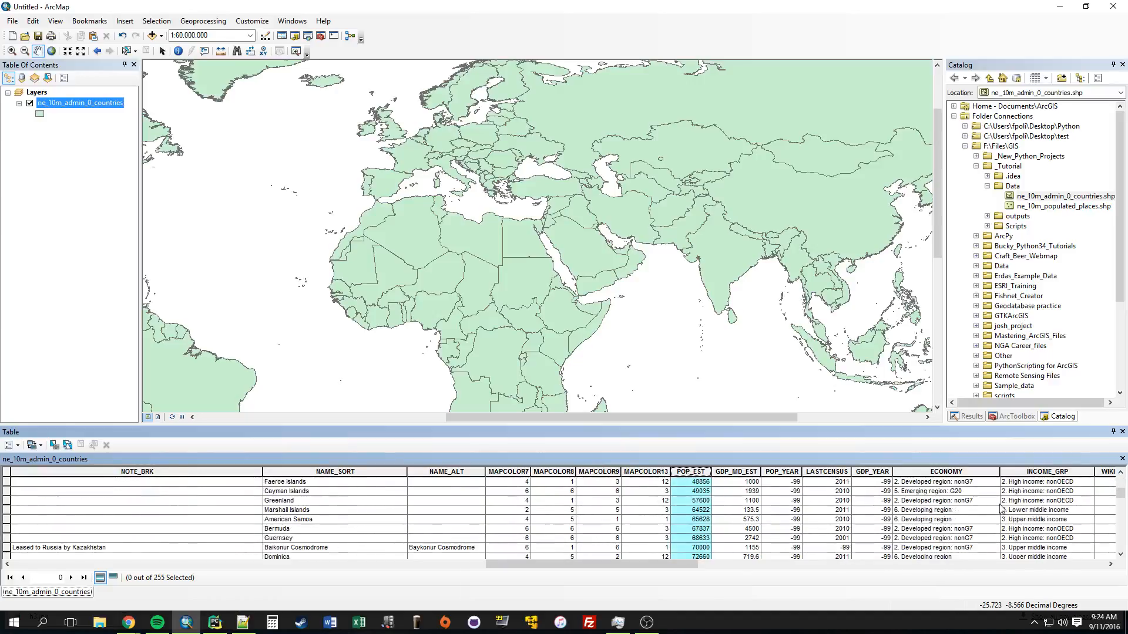
scroll("down", 3)
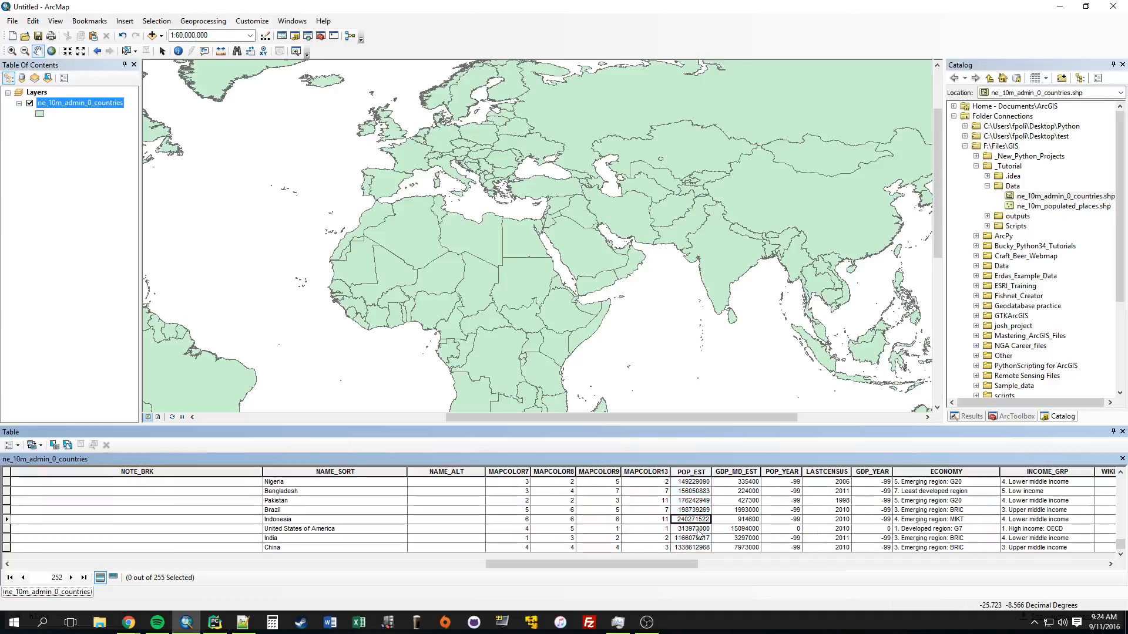
scroll("down", 3)
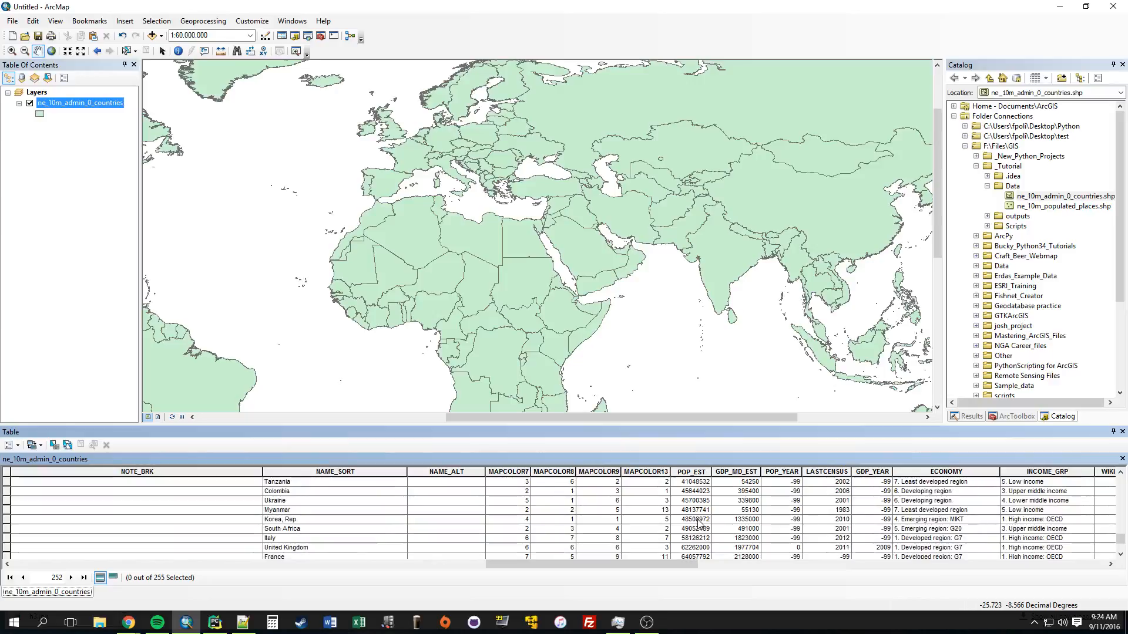
scroll("down", 3)
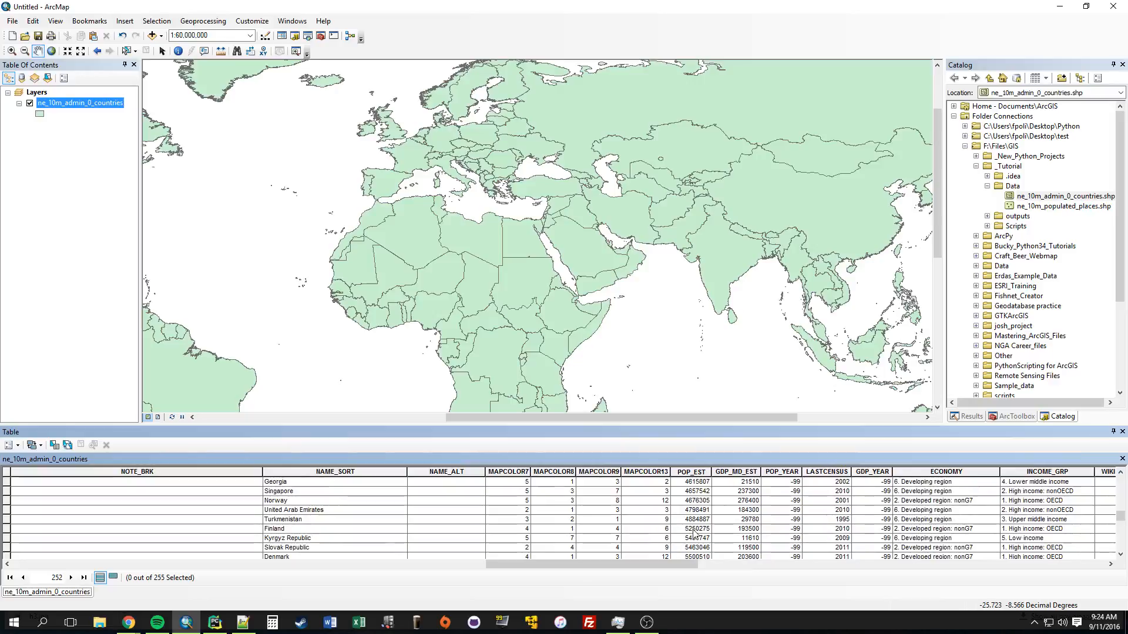
left_click(689, 529)
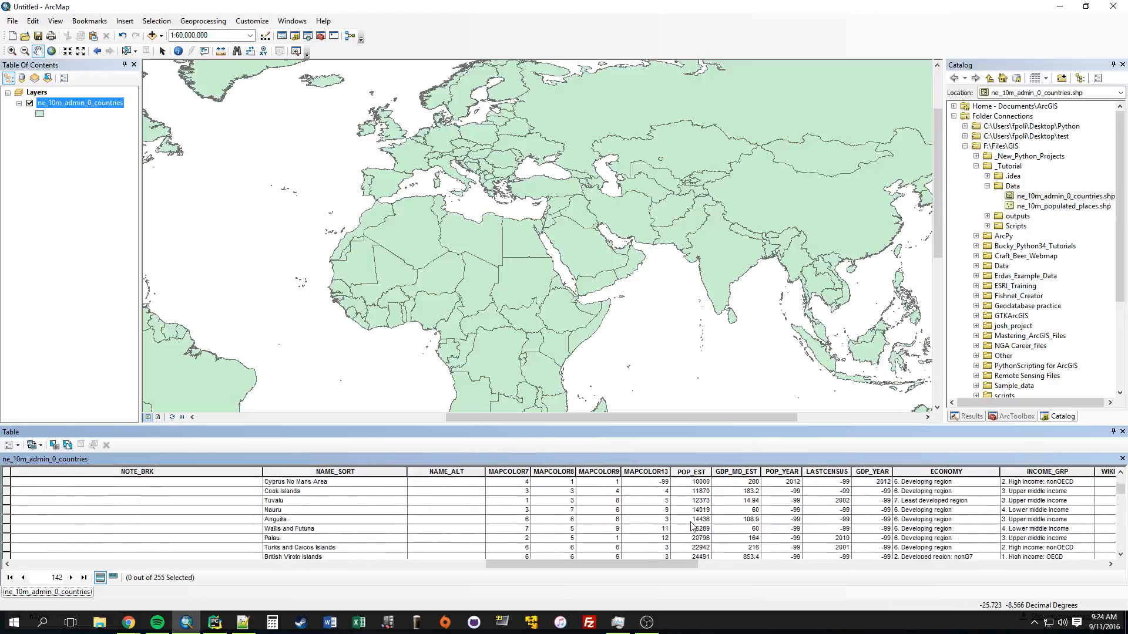
left_click(214, 622)
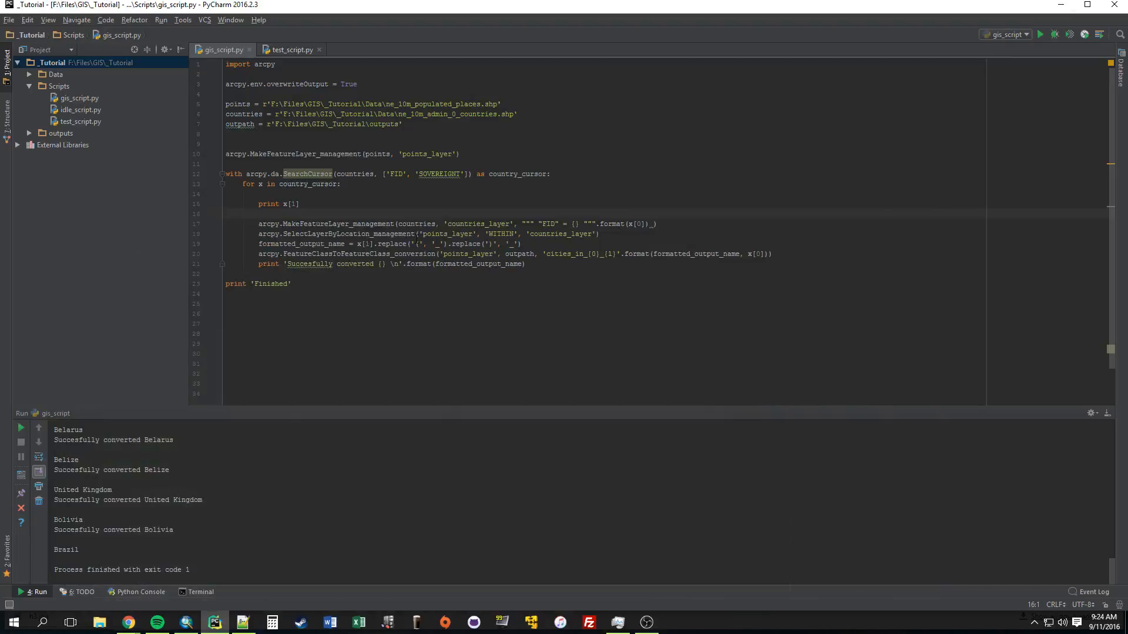
Review the country loop in gis_script.py, then switch back to ArcMap
left_click(456, 173)
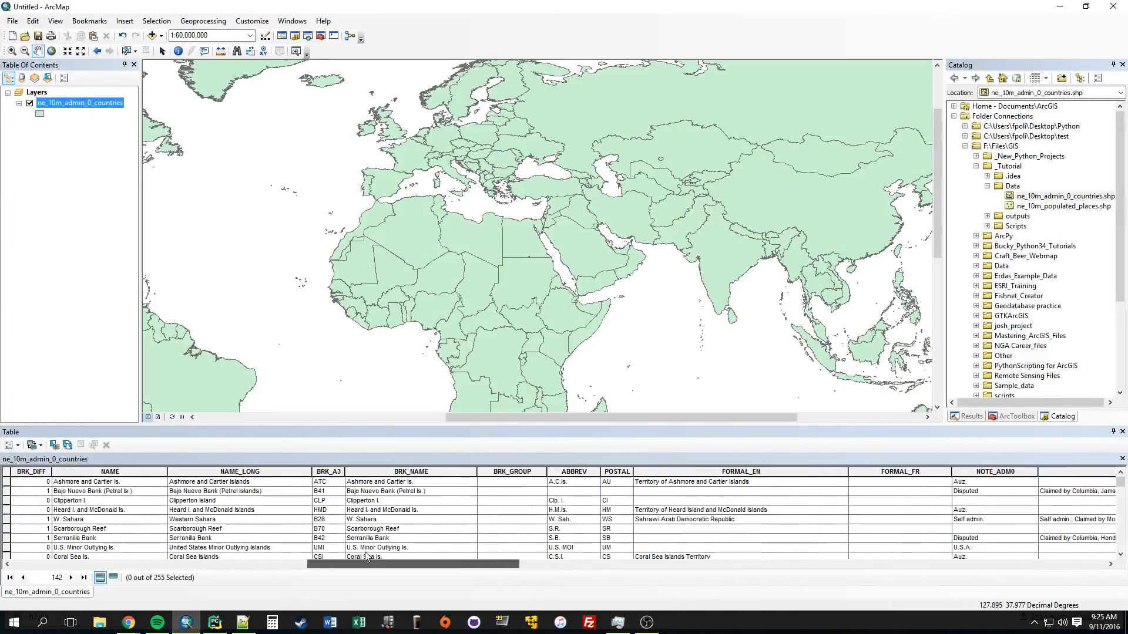
Scroll the countries table right and select the POP_EST column
scroll("right", 3)
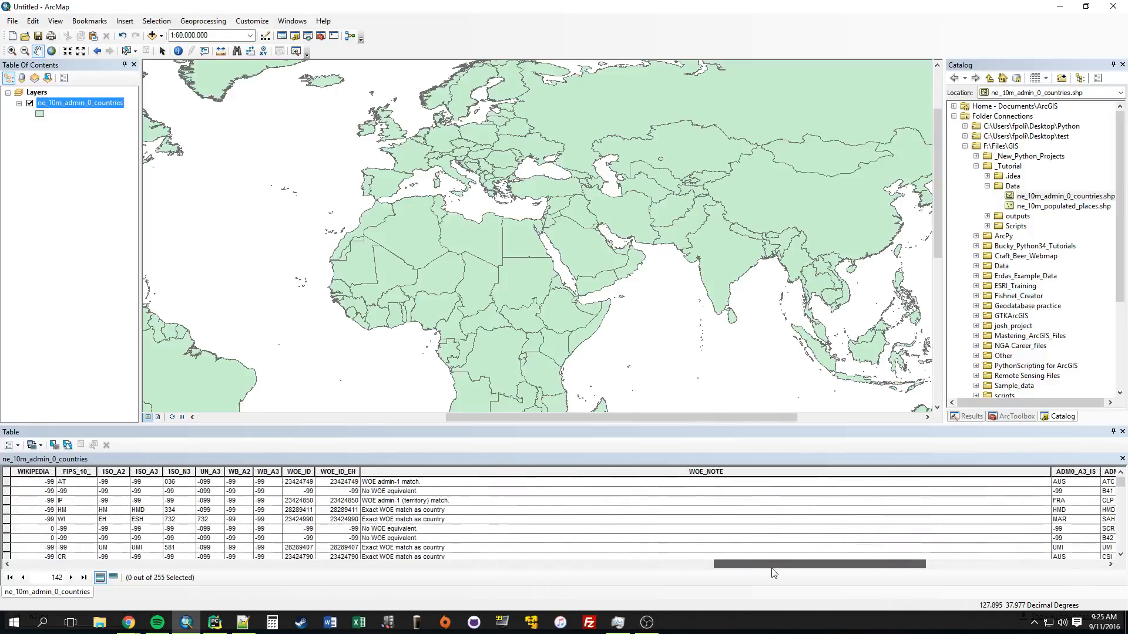
scroll("right", 3)
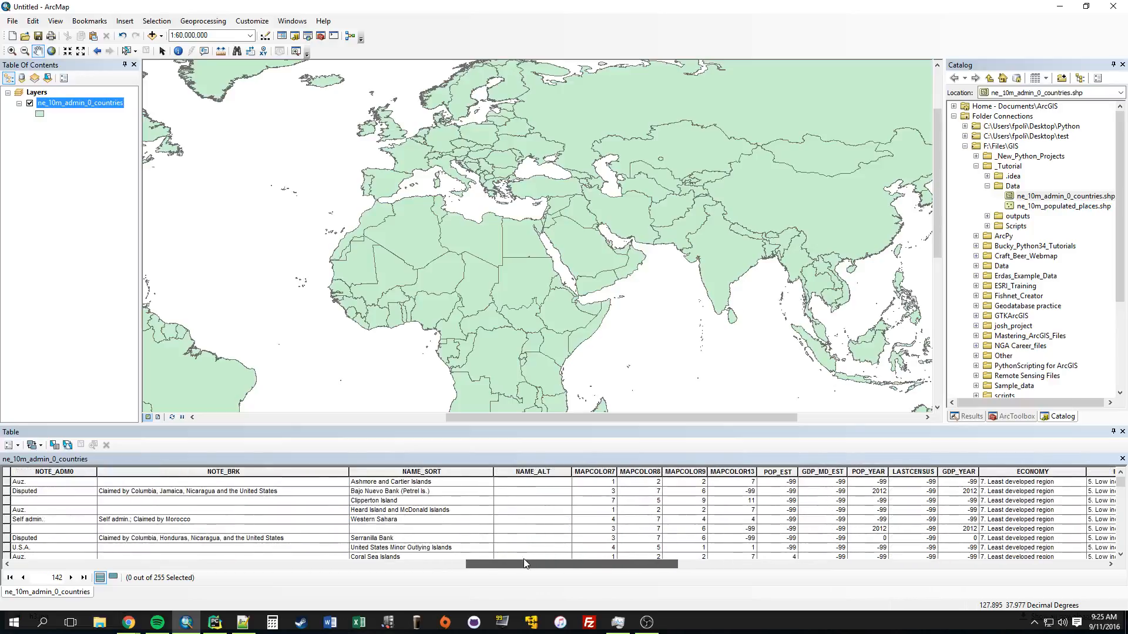
left_click(776, 471)
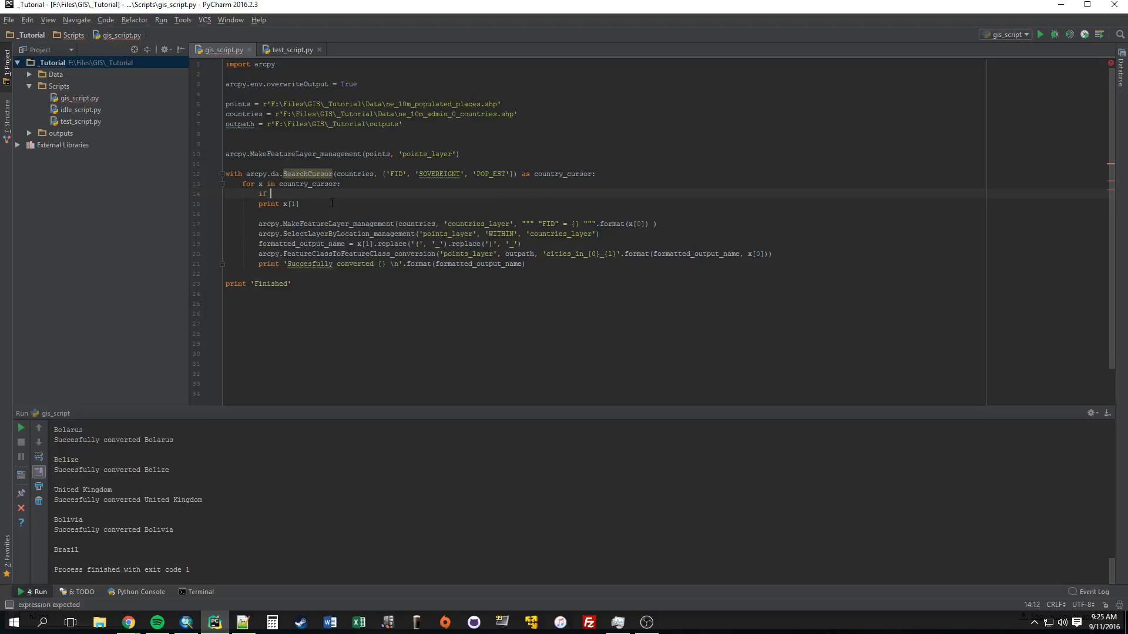
Type 'if x[2] >' in the country loop, then check the population field in ArcMap
type("x[2")
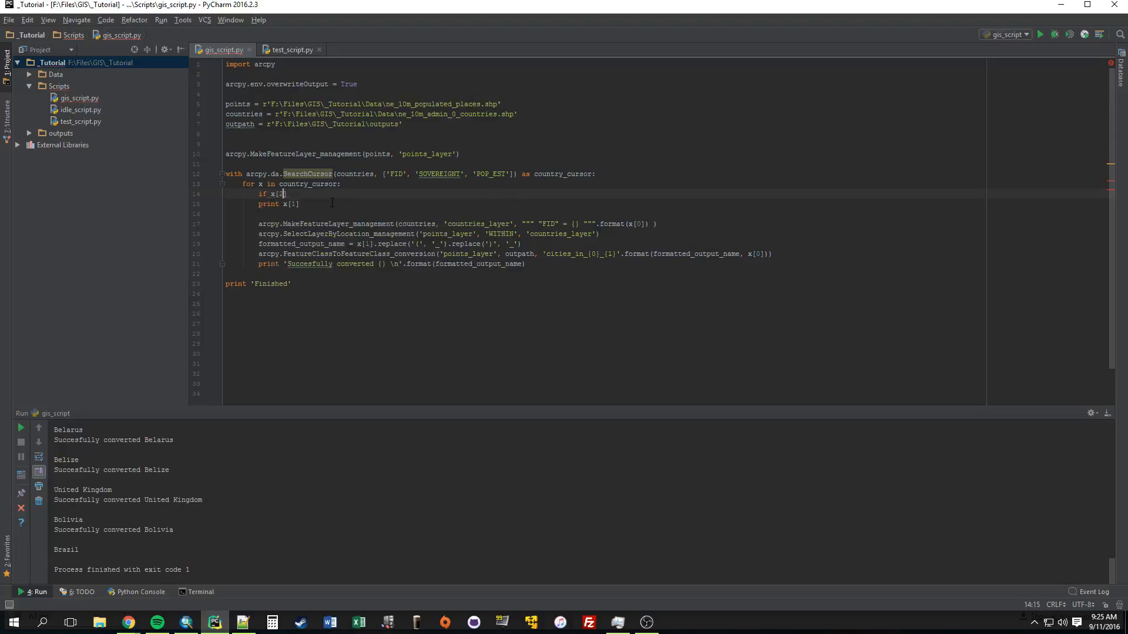
type(">")
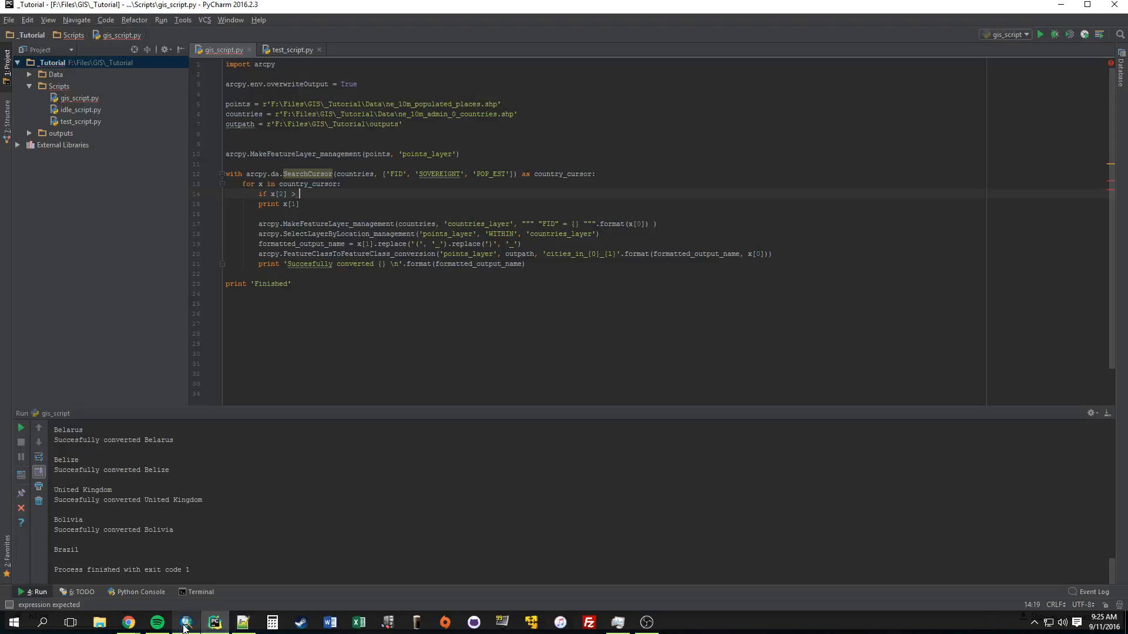
left_click(185, 622)
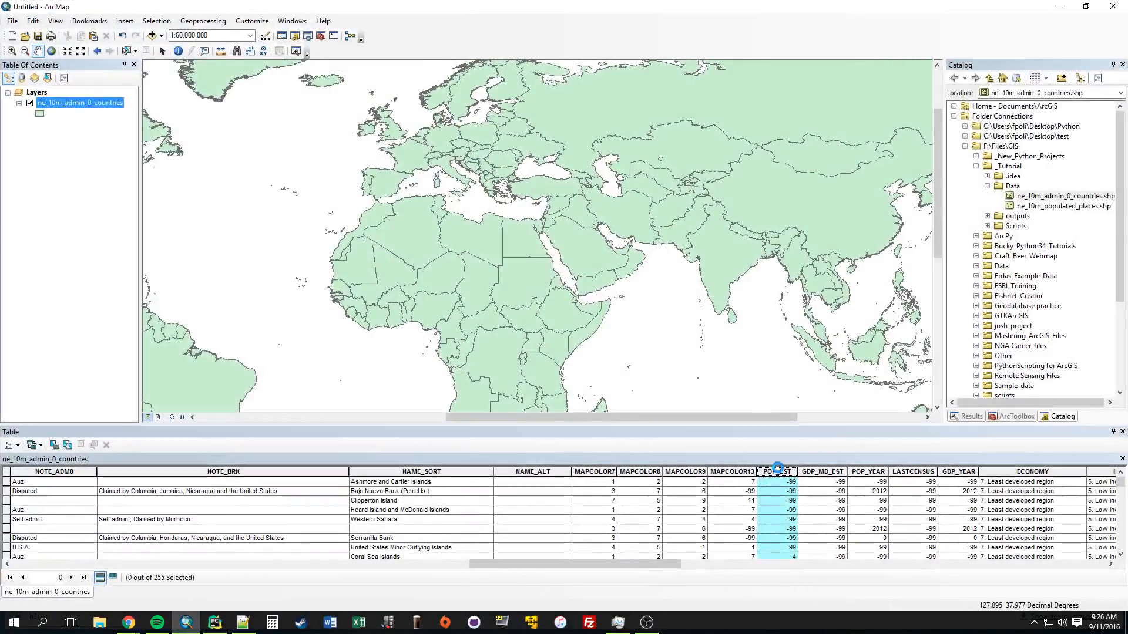
double_click(775, 471)
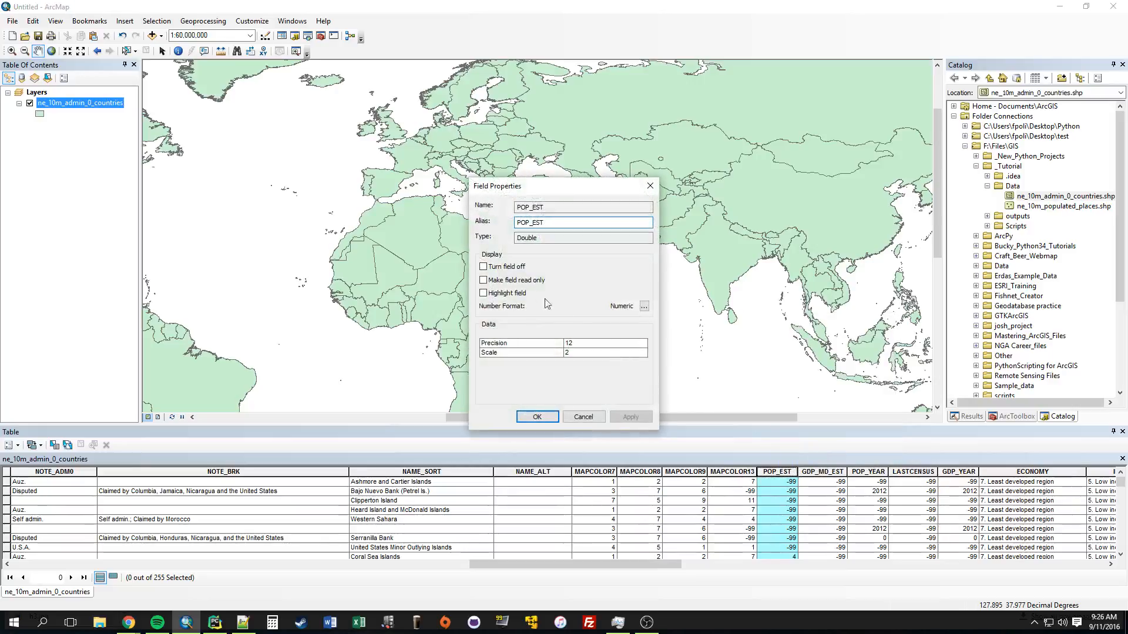
left_click(583, 237)
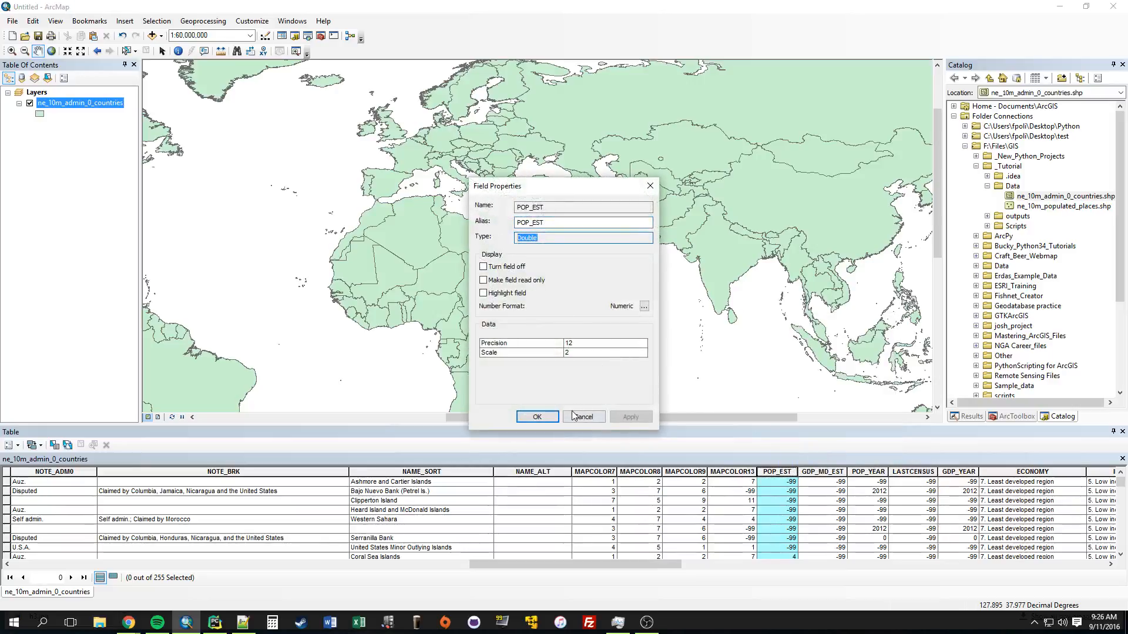
left_click(212, 622)
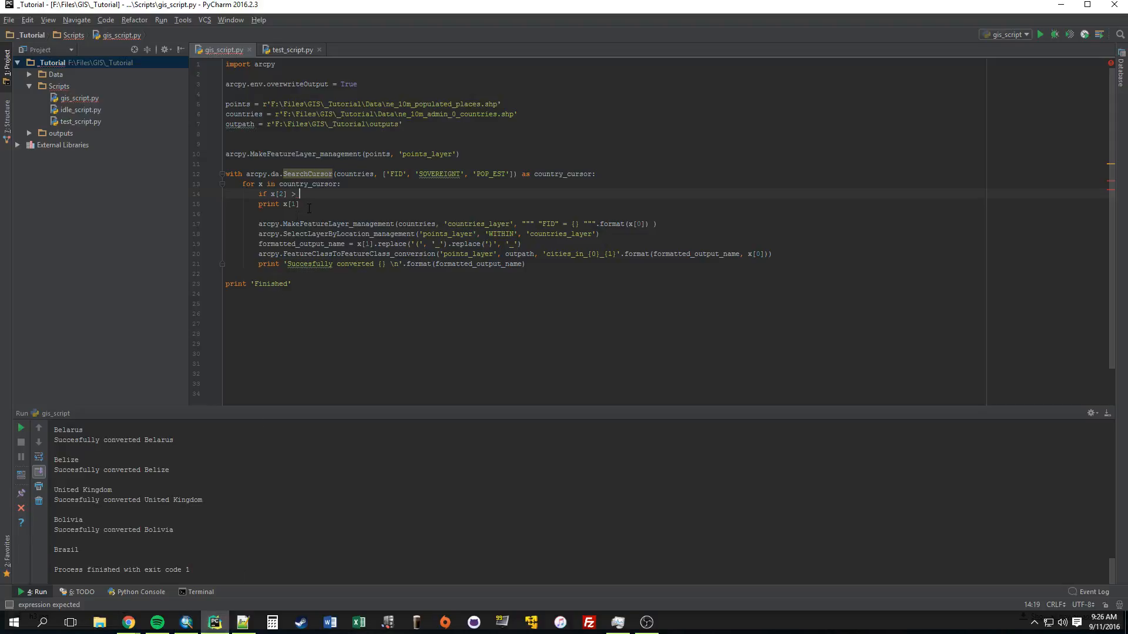
Complete the condition as 'if x[2] > 50000000:'
type("5")
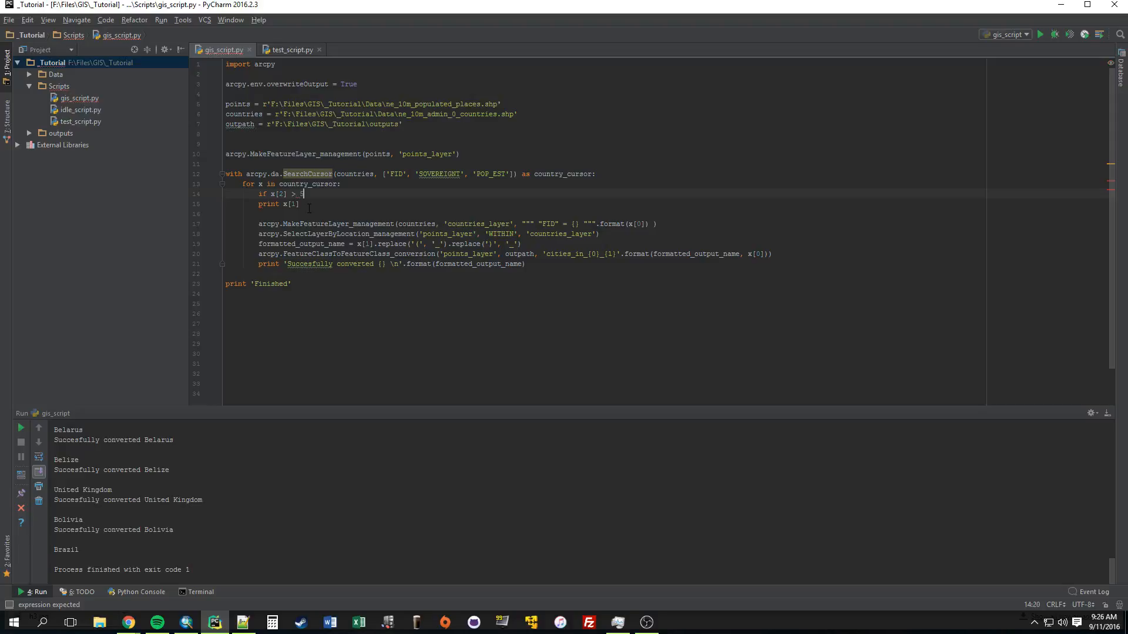
type("000000")
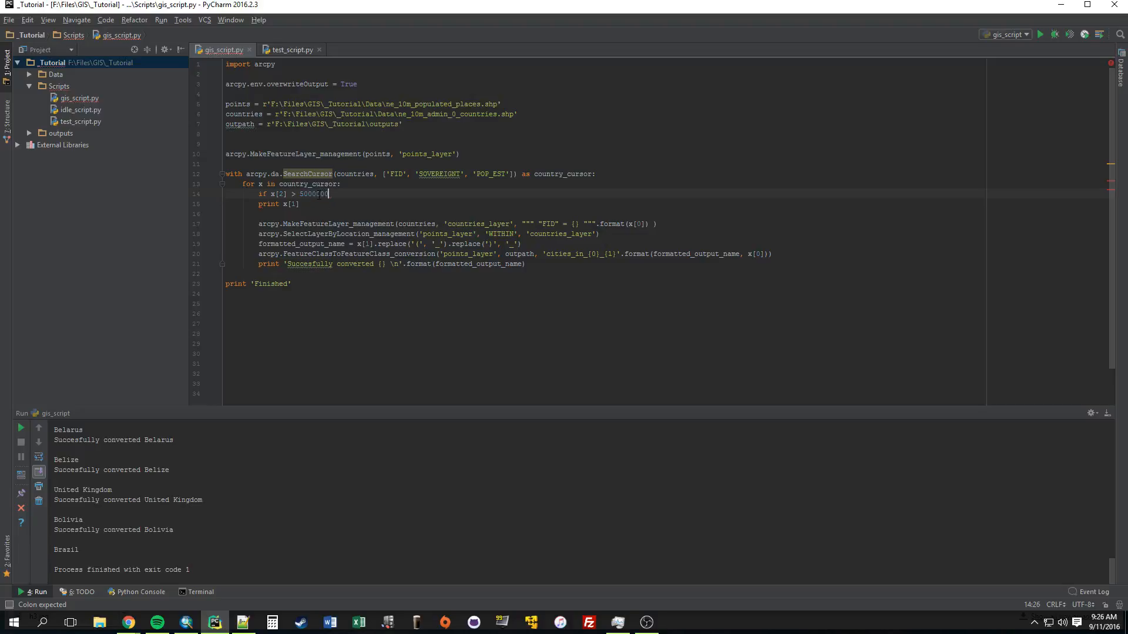
type(",")
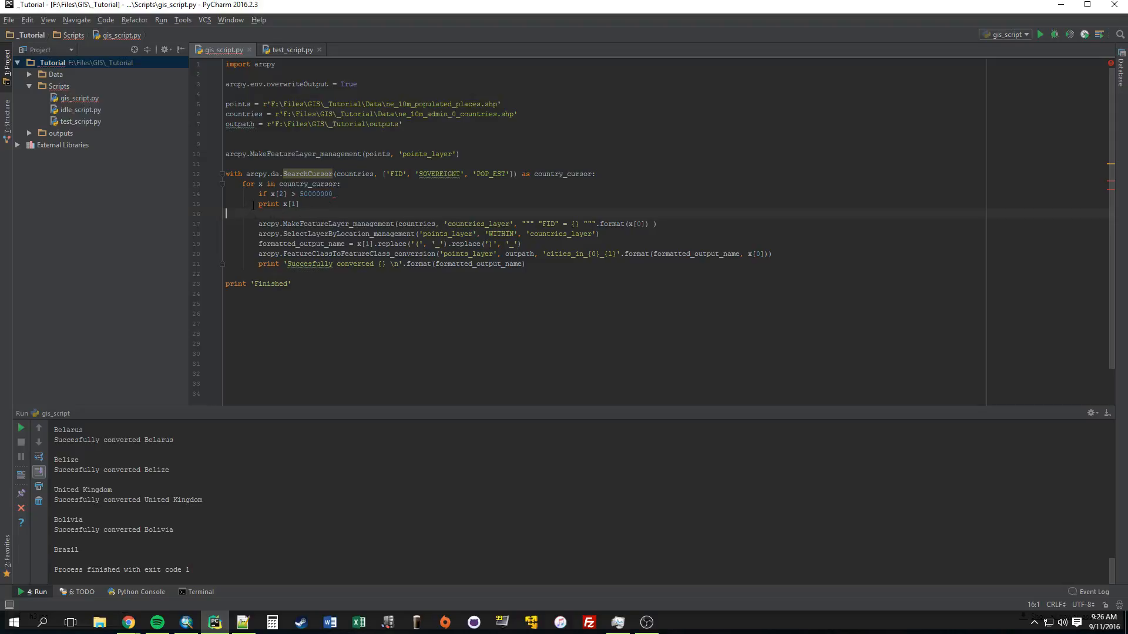
left_click_drag(254, 204, 526, 263)
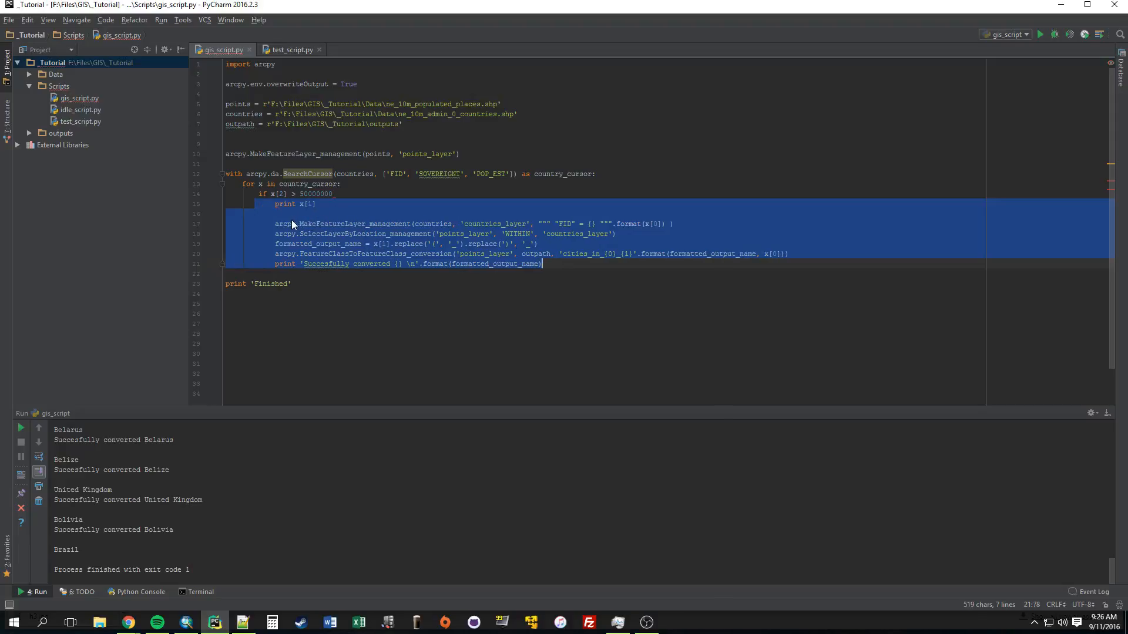
left_click(243, 213)
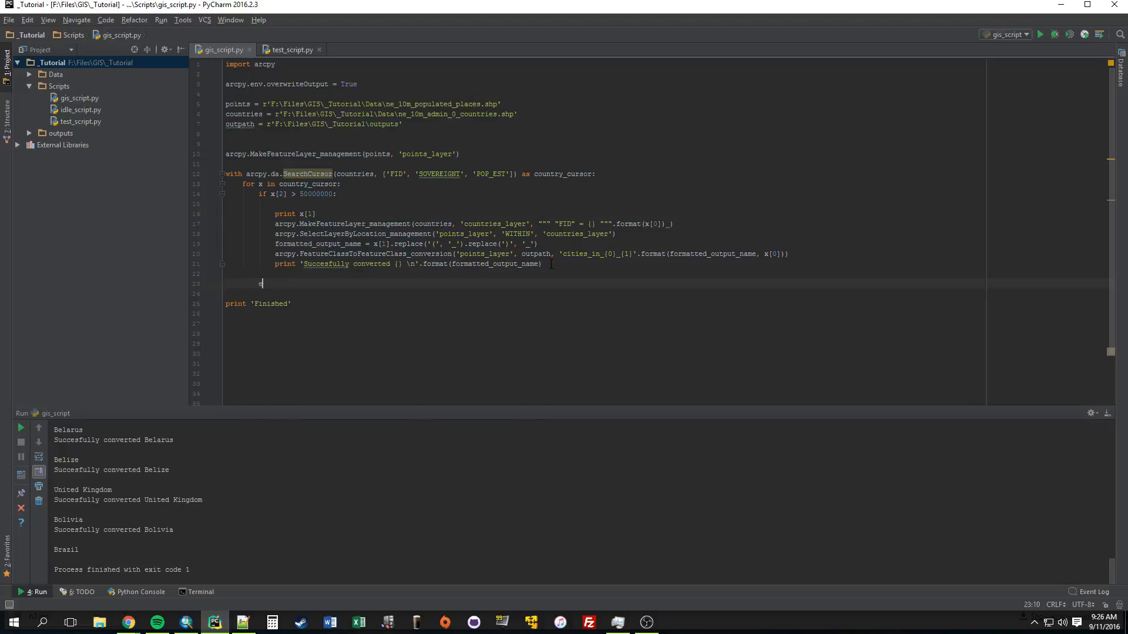
Add an else branch printing "{} didn't meet the criteria", correcting typos
type("else:")
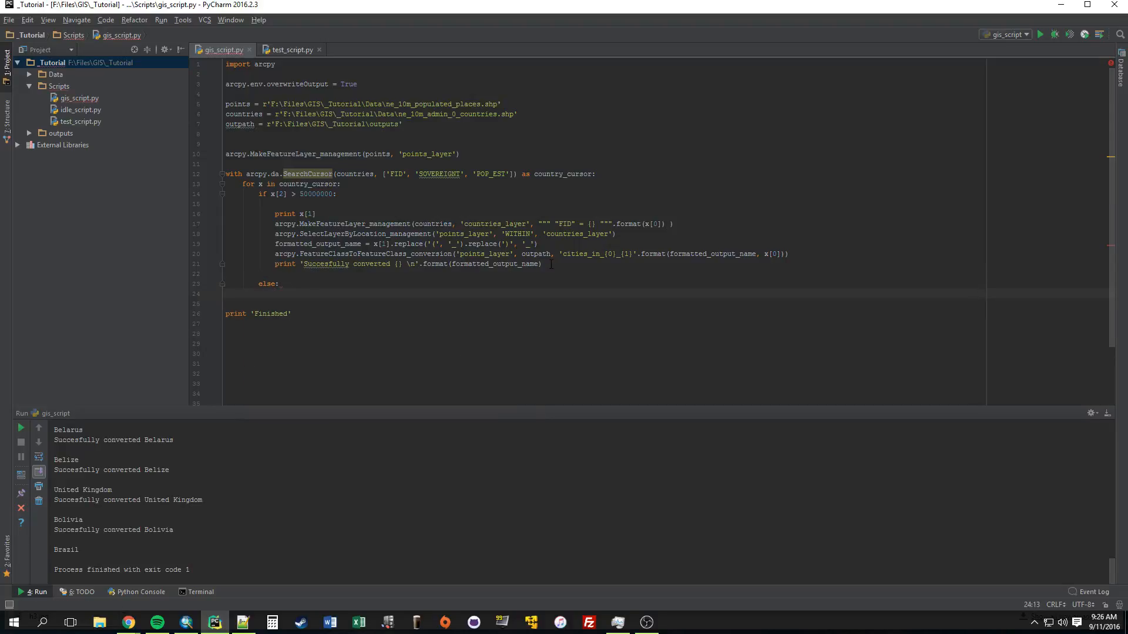
type("print '{")
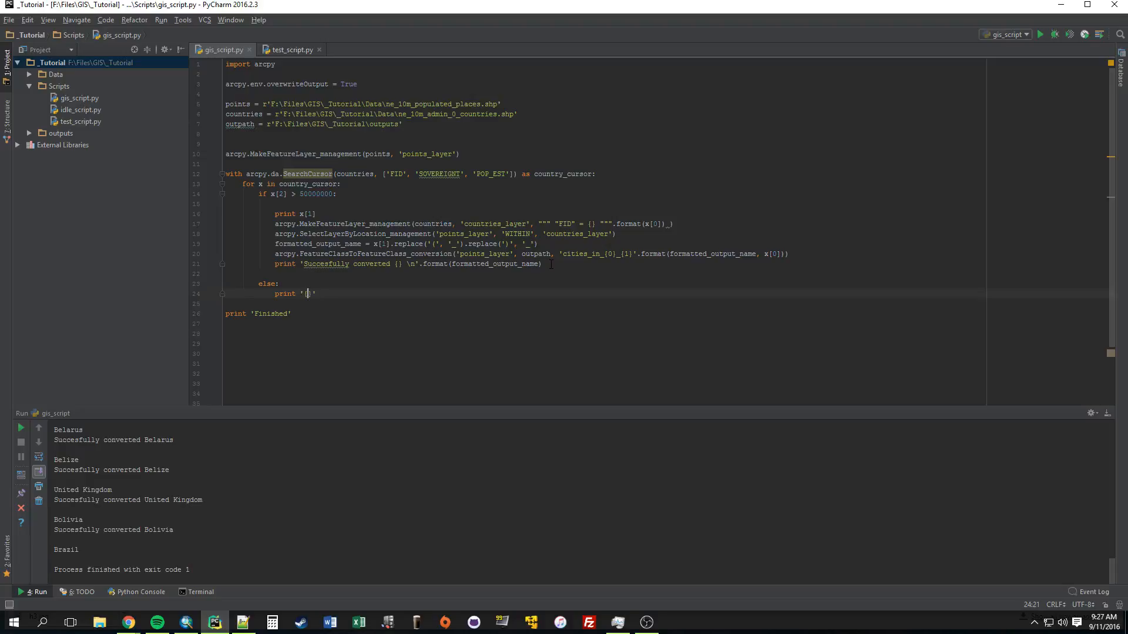
type("}")
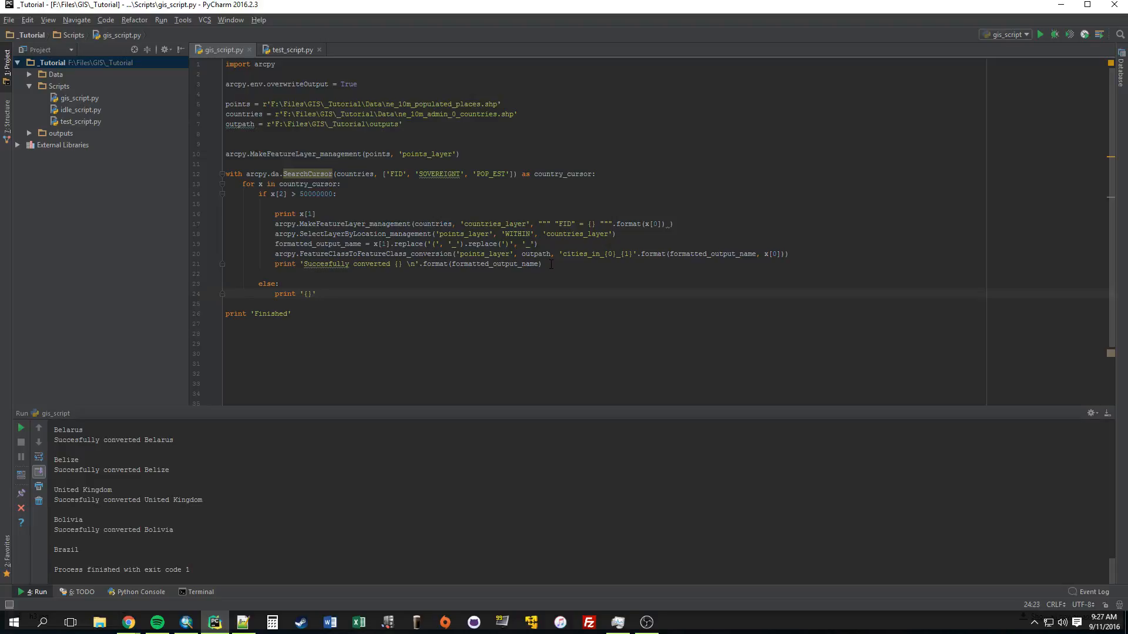
type("didn")
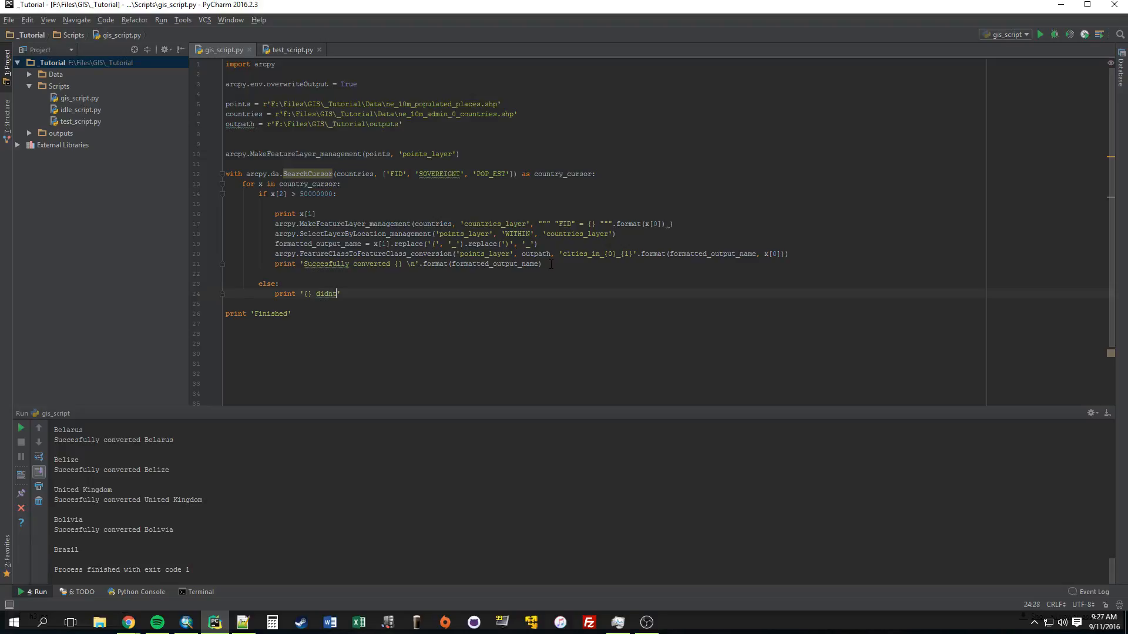
key("BackSpace")
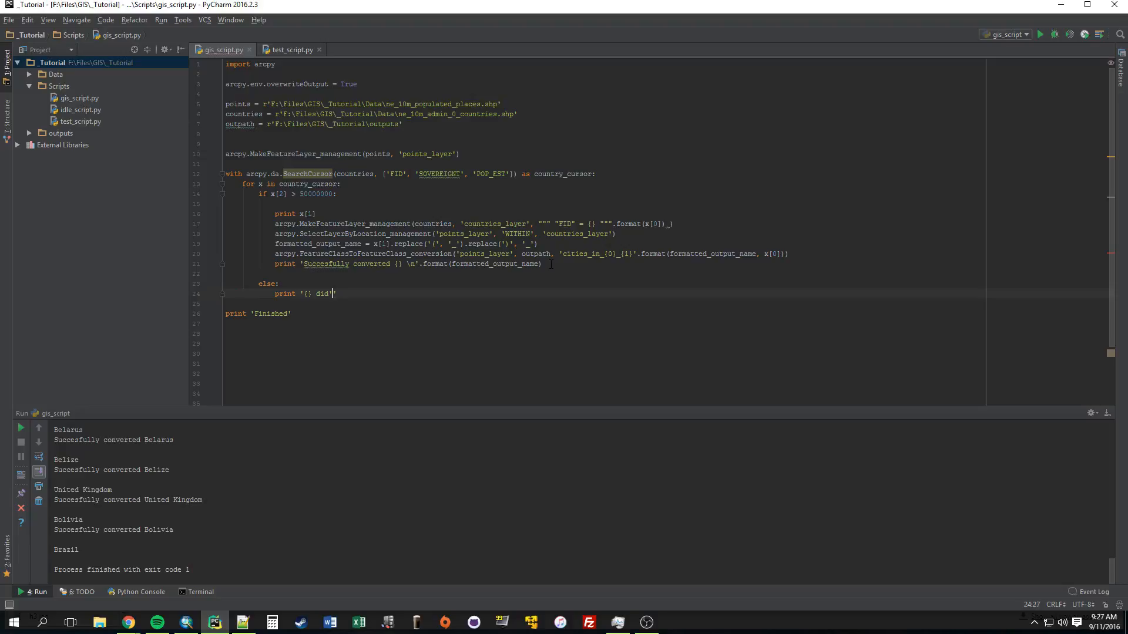
type("nt b")
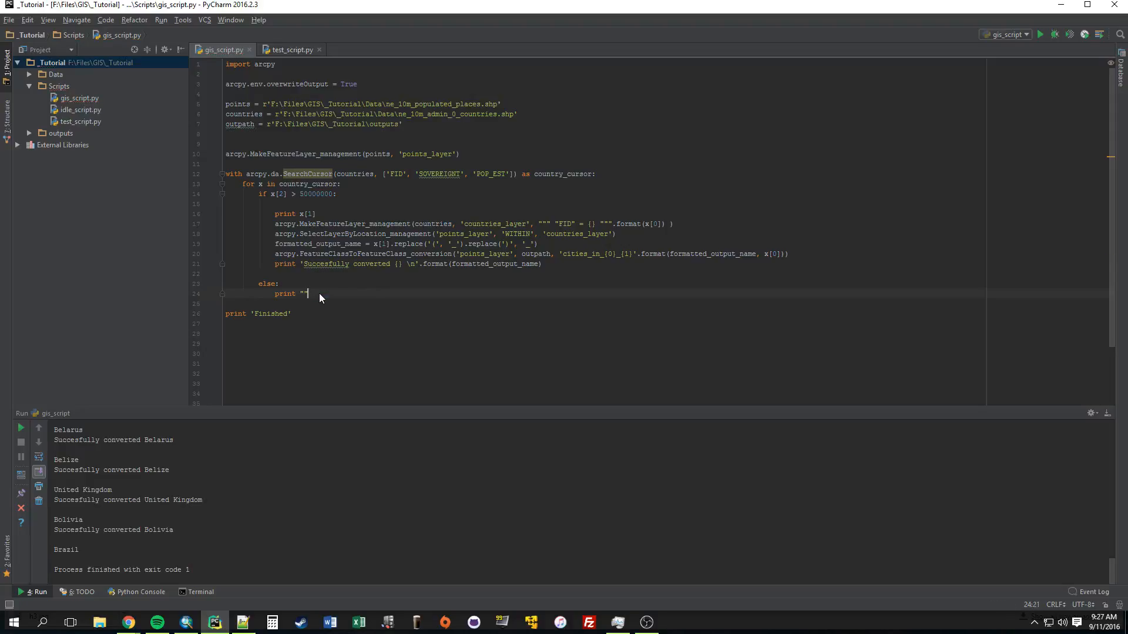
type("{} didn")
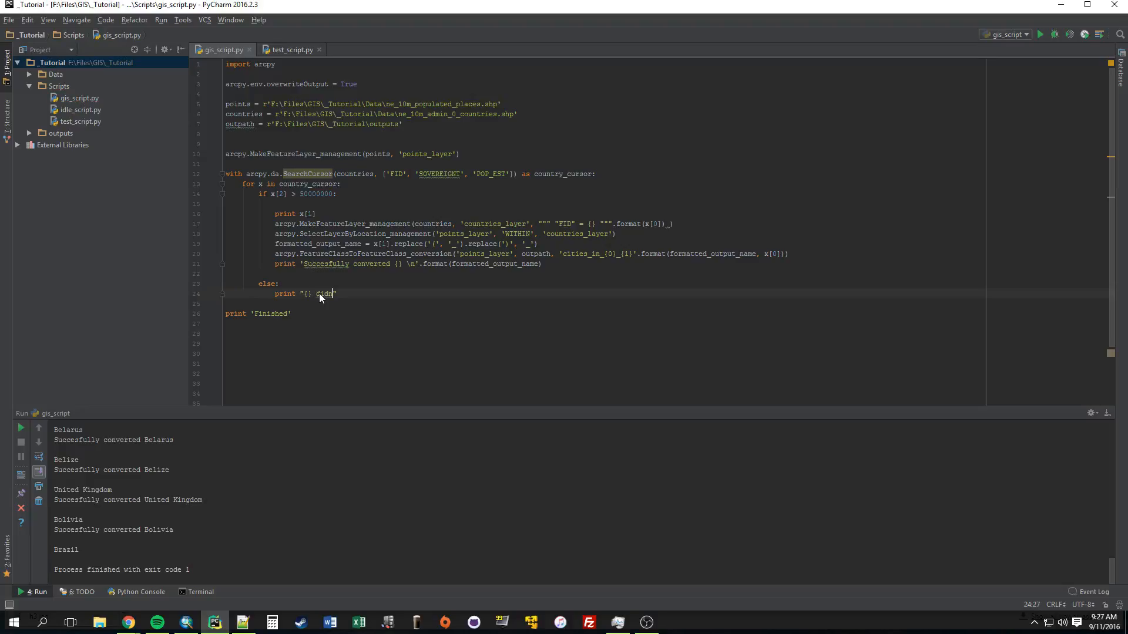
type("'t")
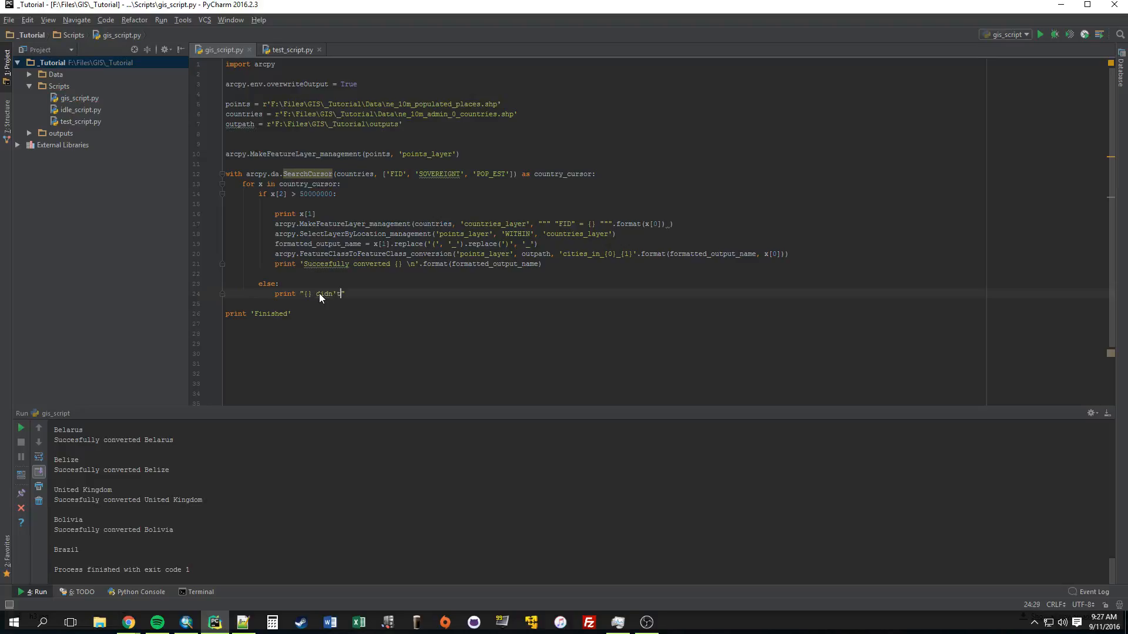
type("meet")
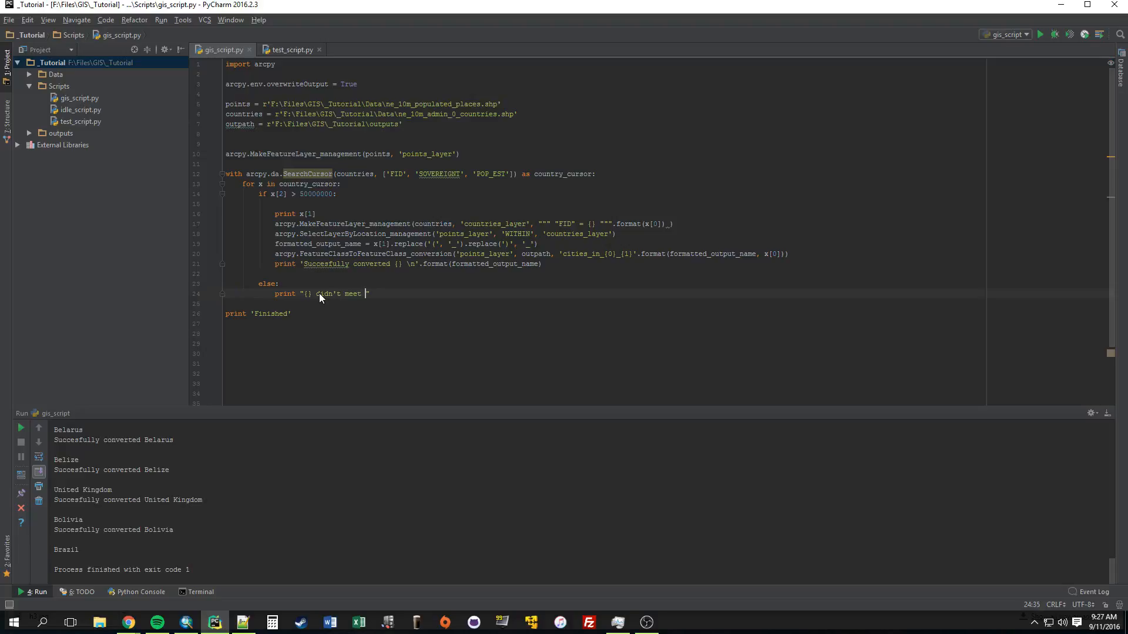
type("the crie")
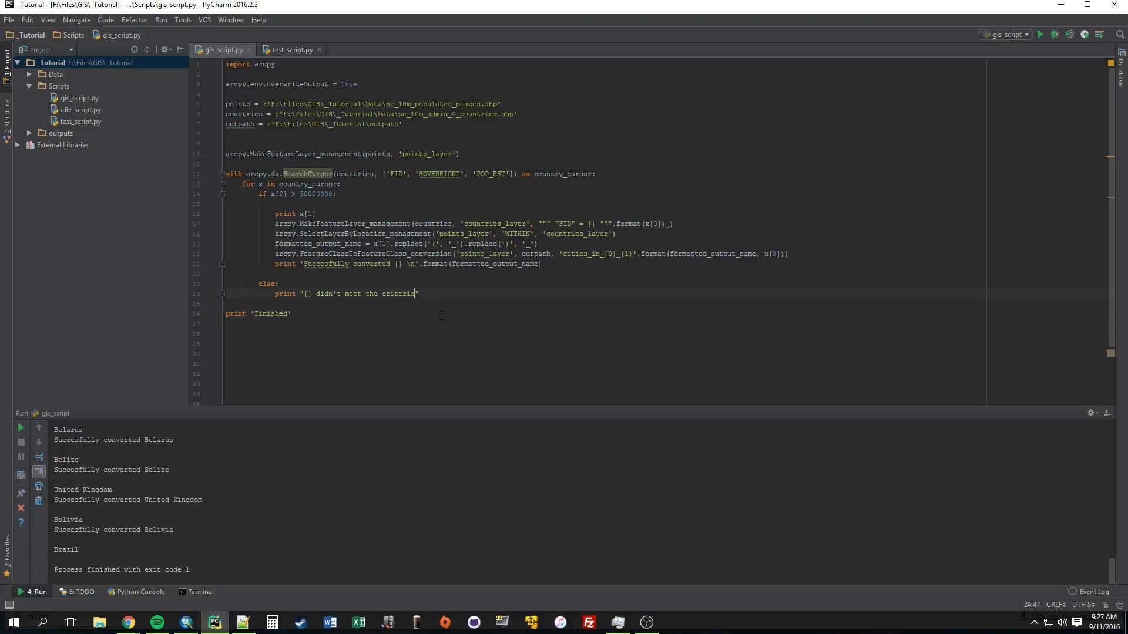
Append .format(x[1]) to the else message and finish the line
type(".for")
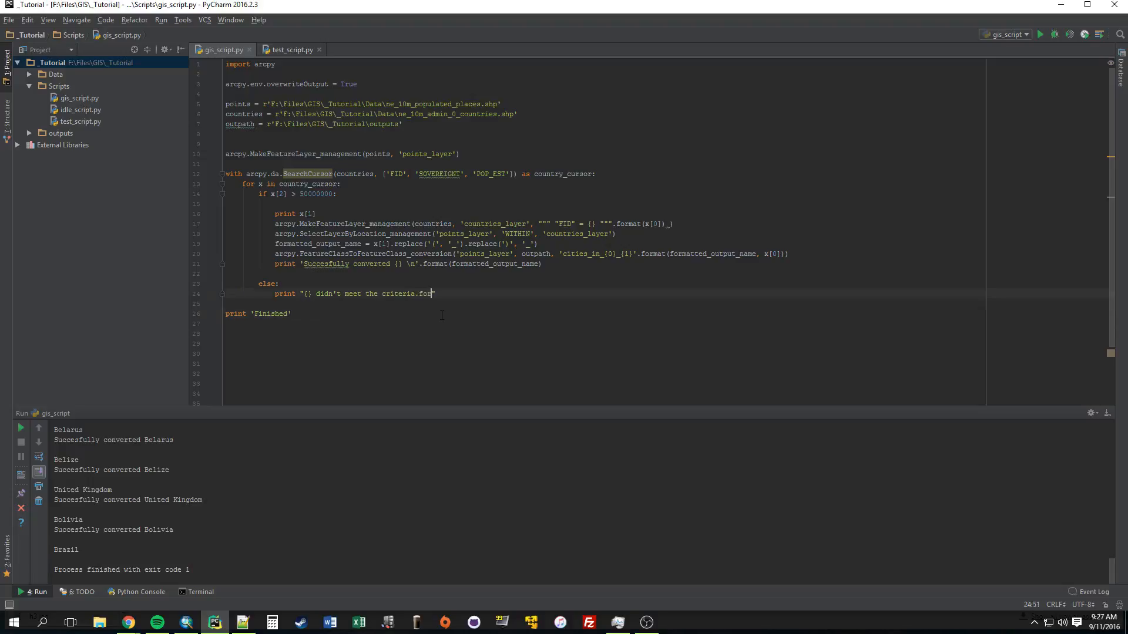
key("Backspace")
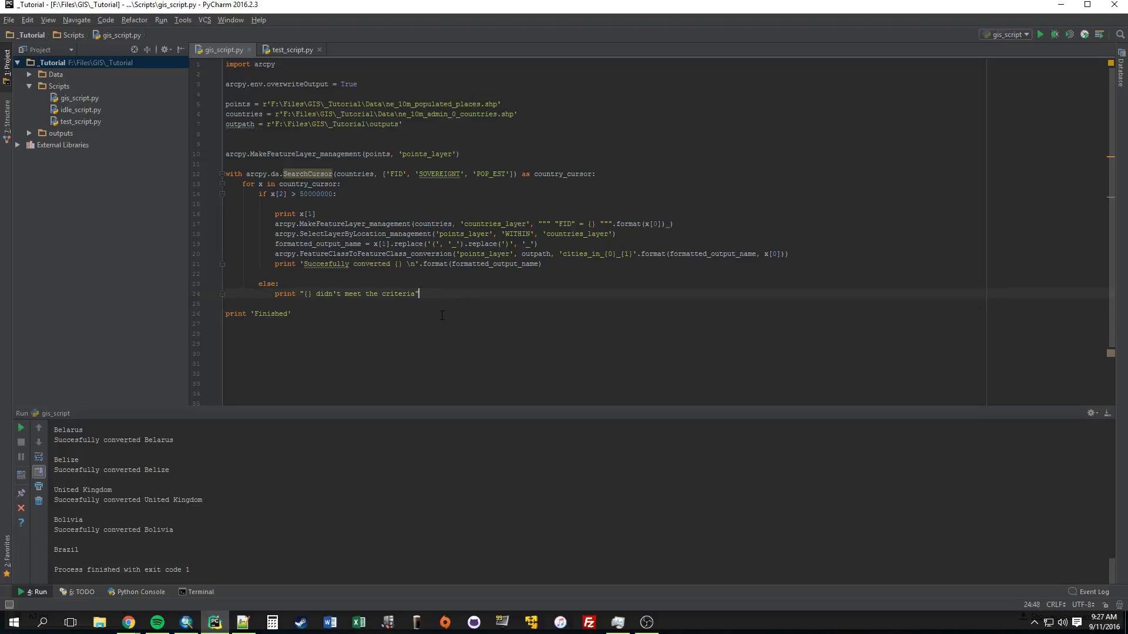
type(".format(")
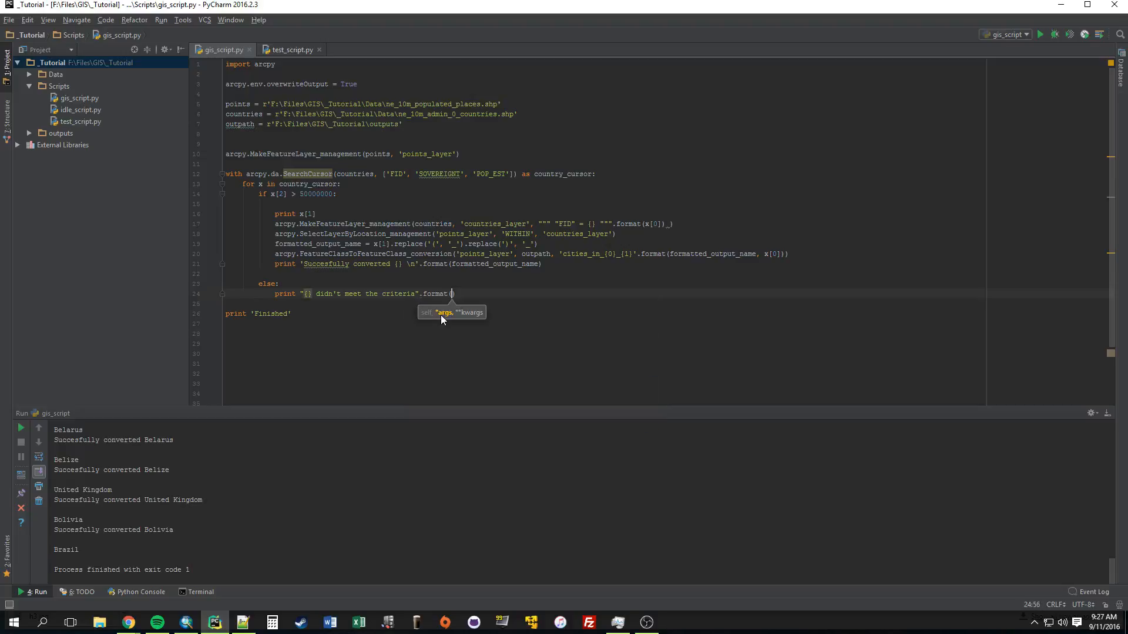
type("(")
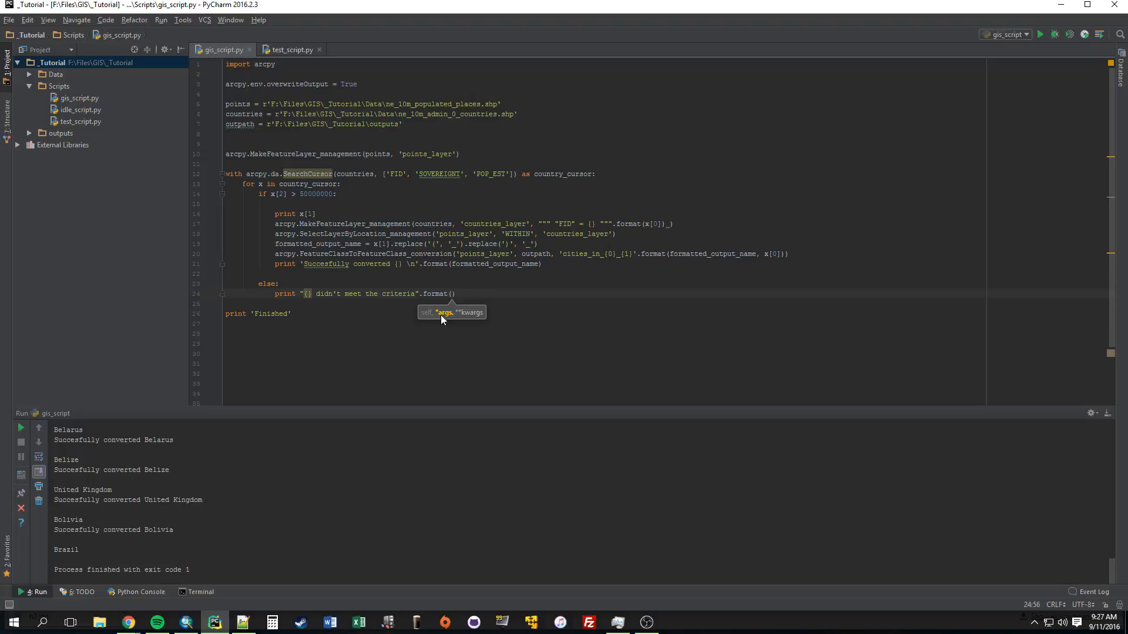
type("for")
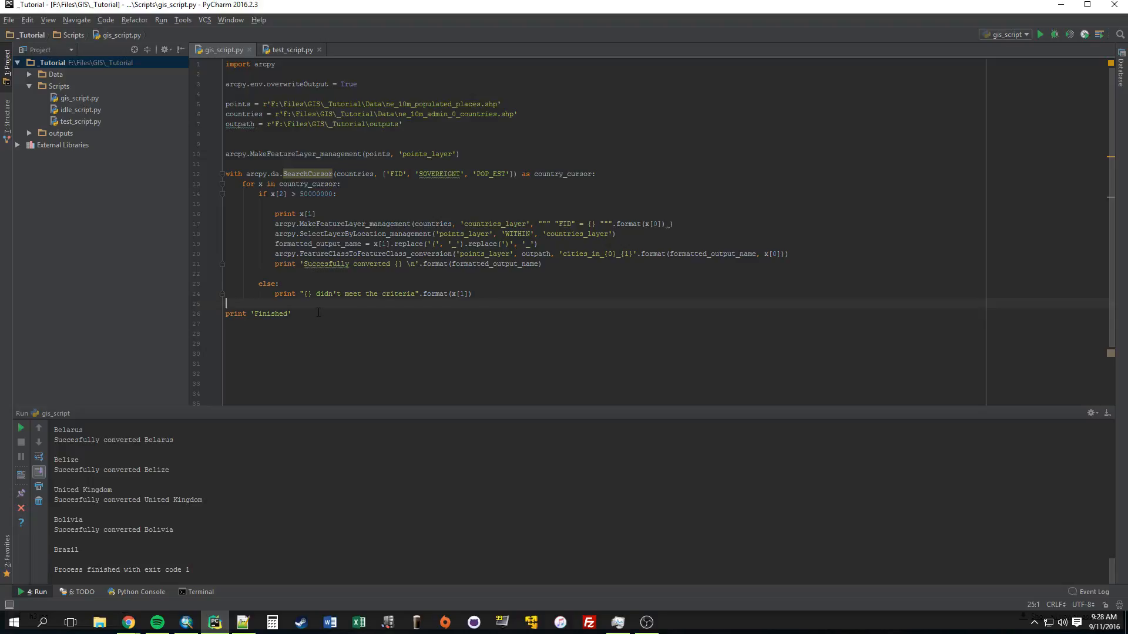
key("enter")
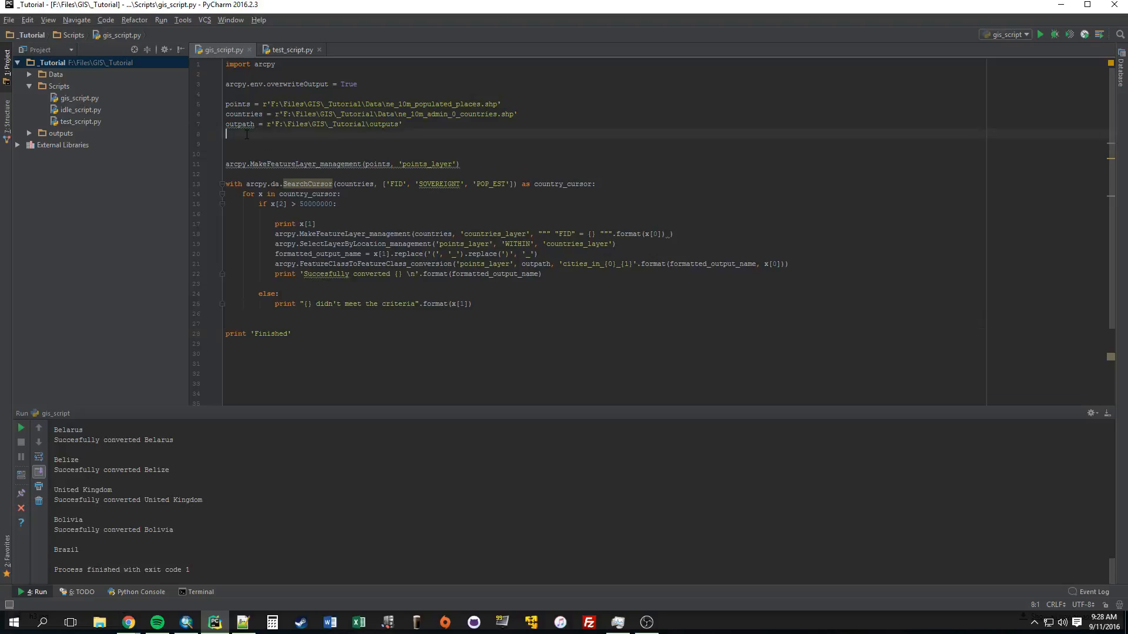
Declare total_count = 0 and created_count = 0, incrementing created_count in the if block
type("total_count = 0")
left_click(606, 144)
type("created_co")
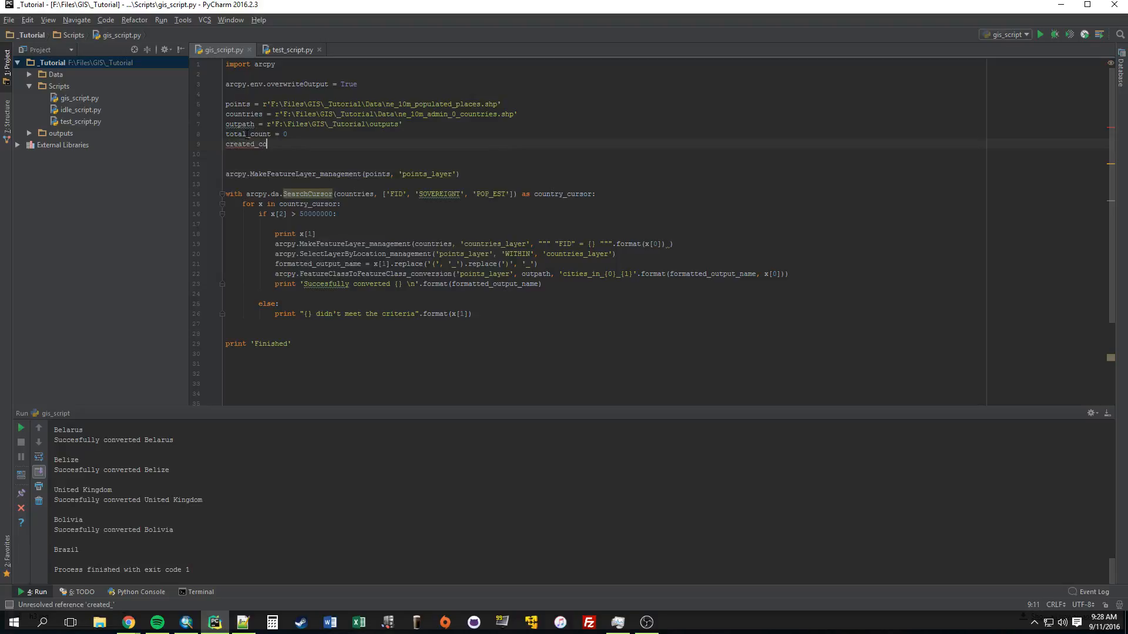
type("unt = 0")
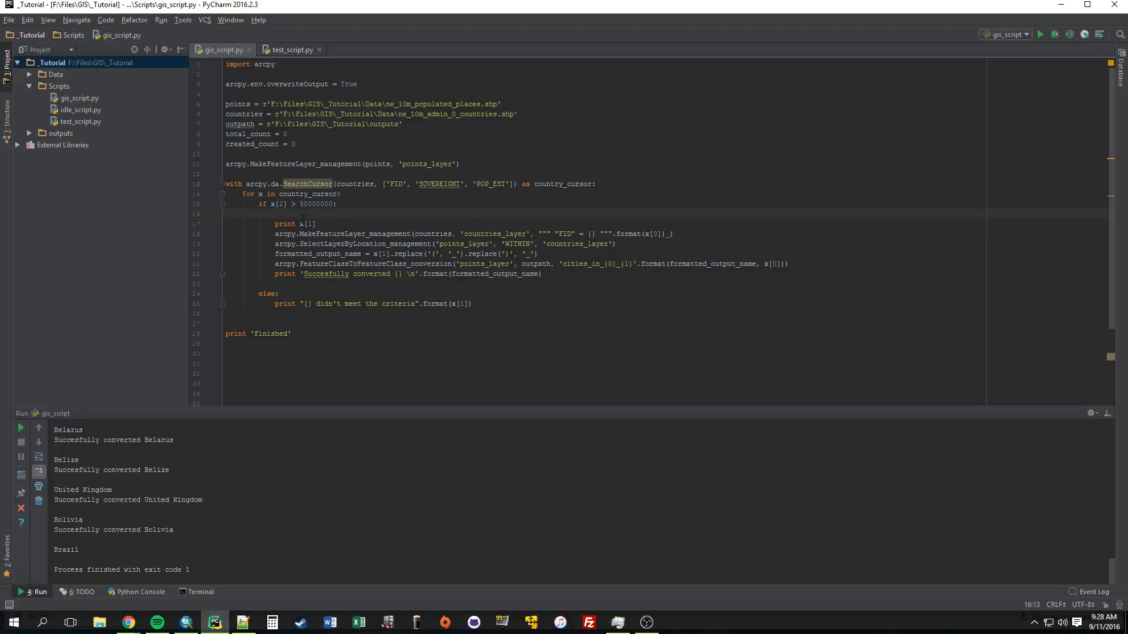
type("created_count")
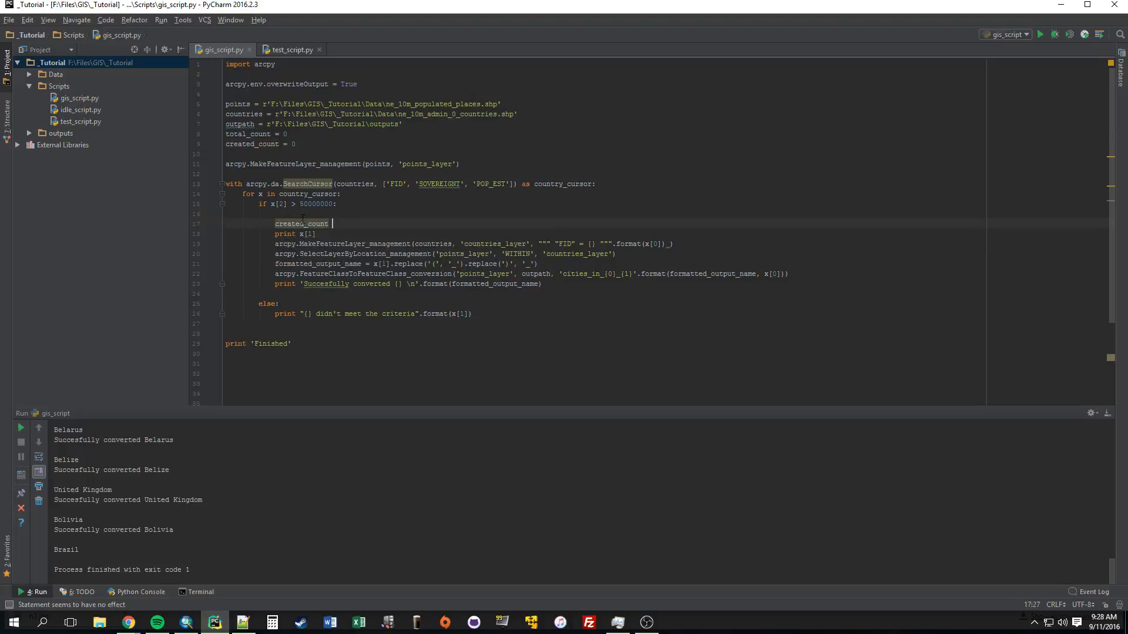
type("+=")
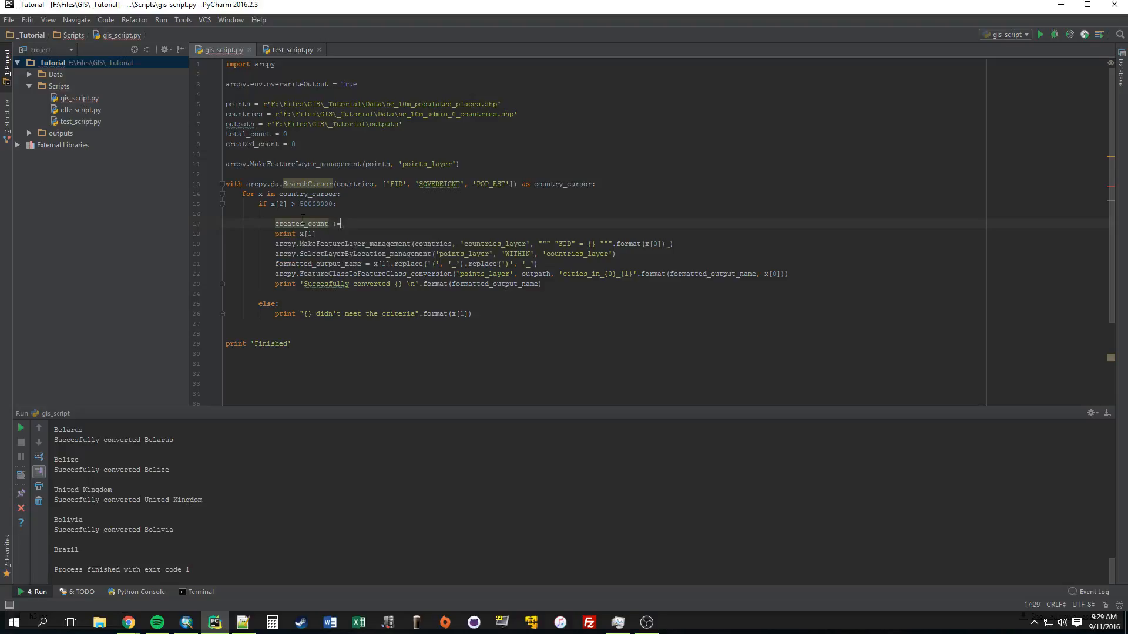
type("1")
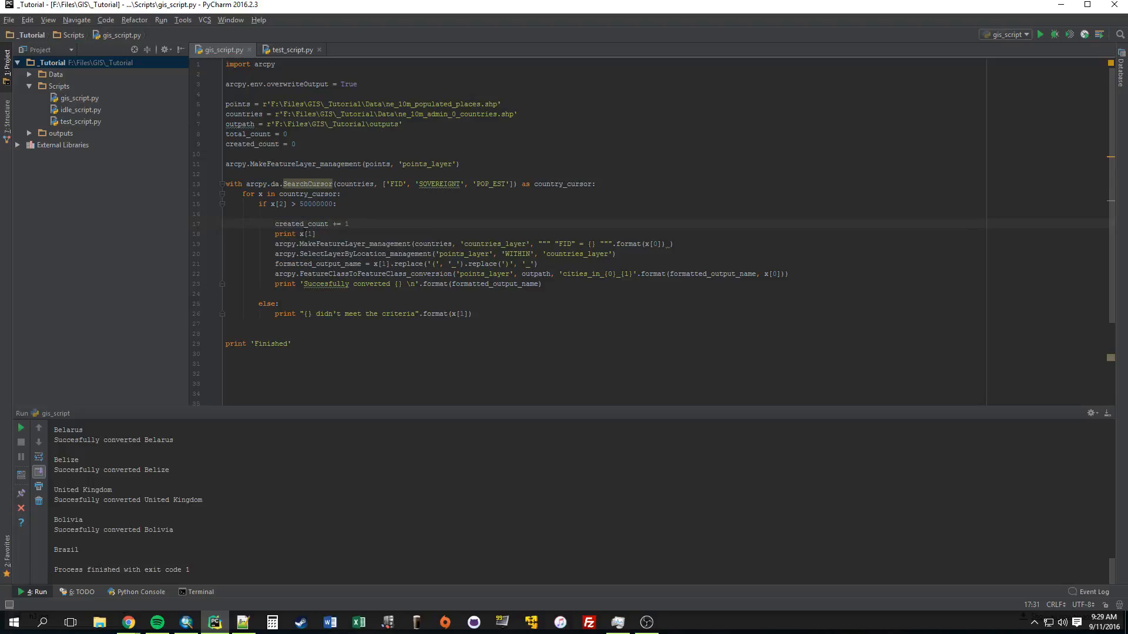
Add total_count += 1 on a new line inside the for loop
left_click(340, 193)
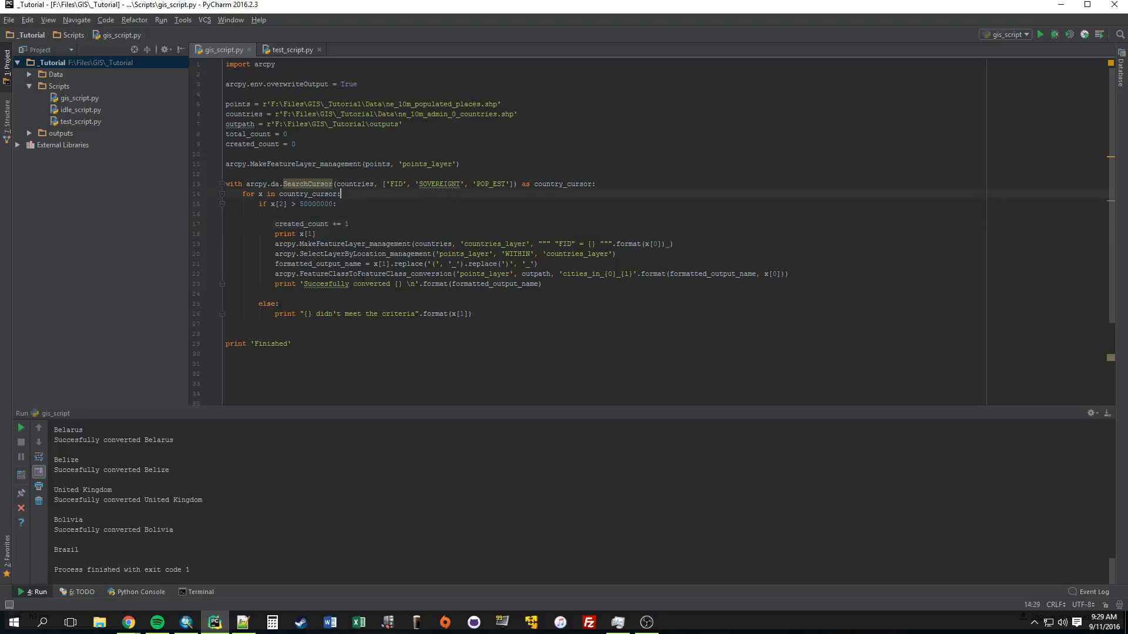
key("enter")
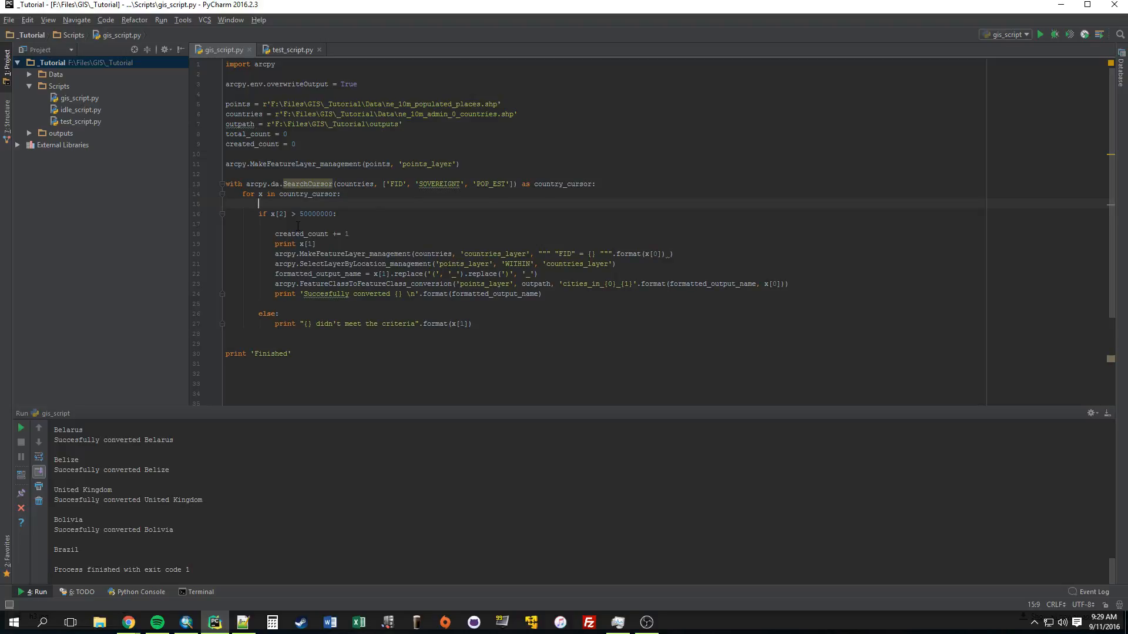
type("total_count")
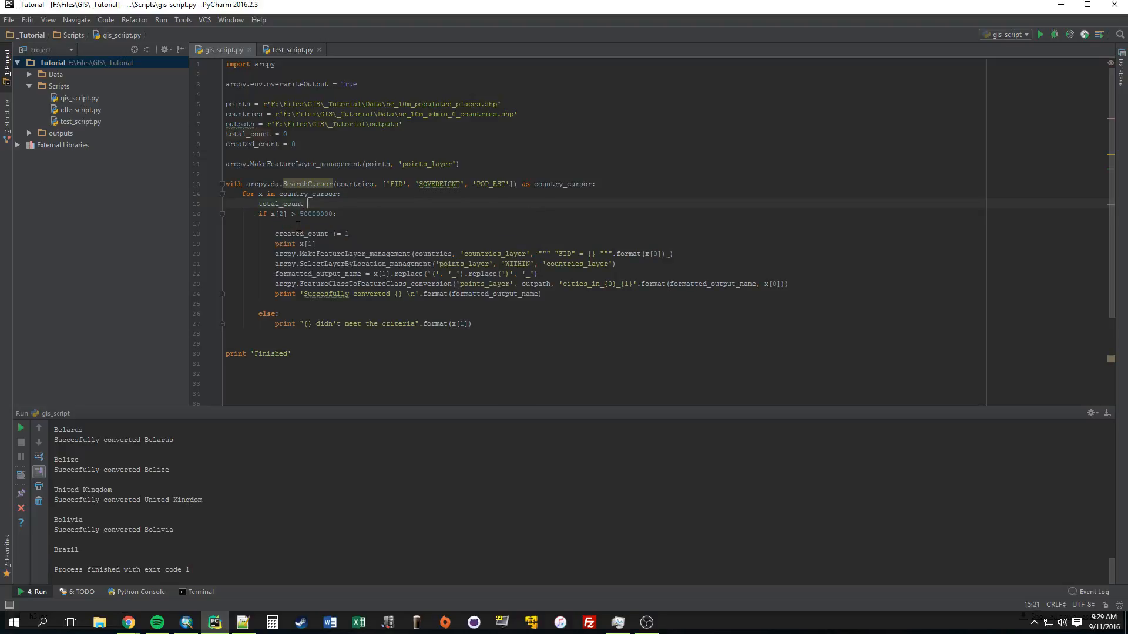
type("+= 1")
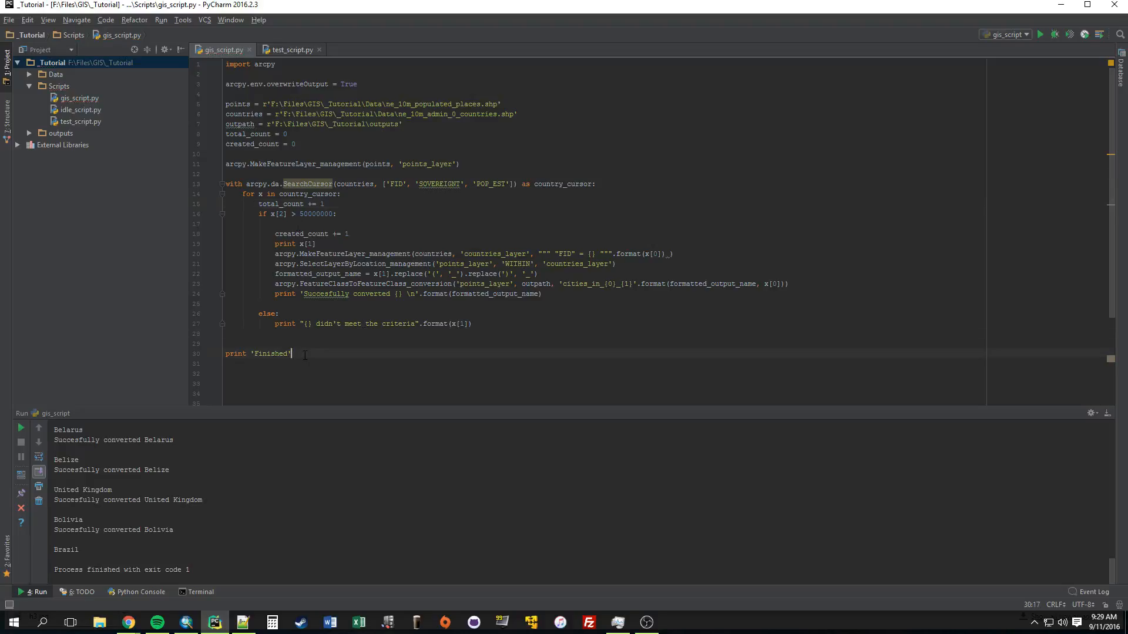
Print '{0} met the criteria out of {1} countries'.format(created_count, total_count)
type("print '")
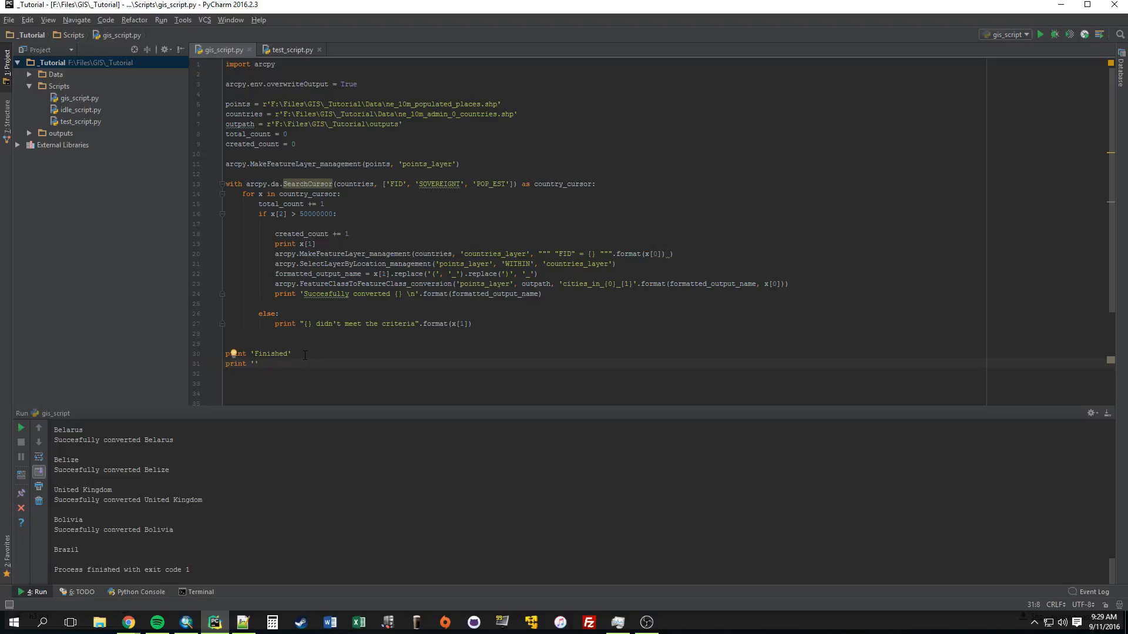
type("{}")
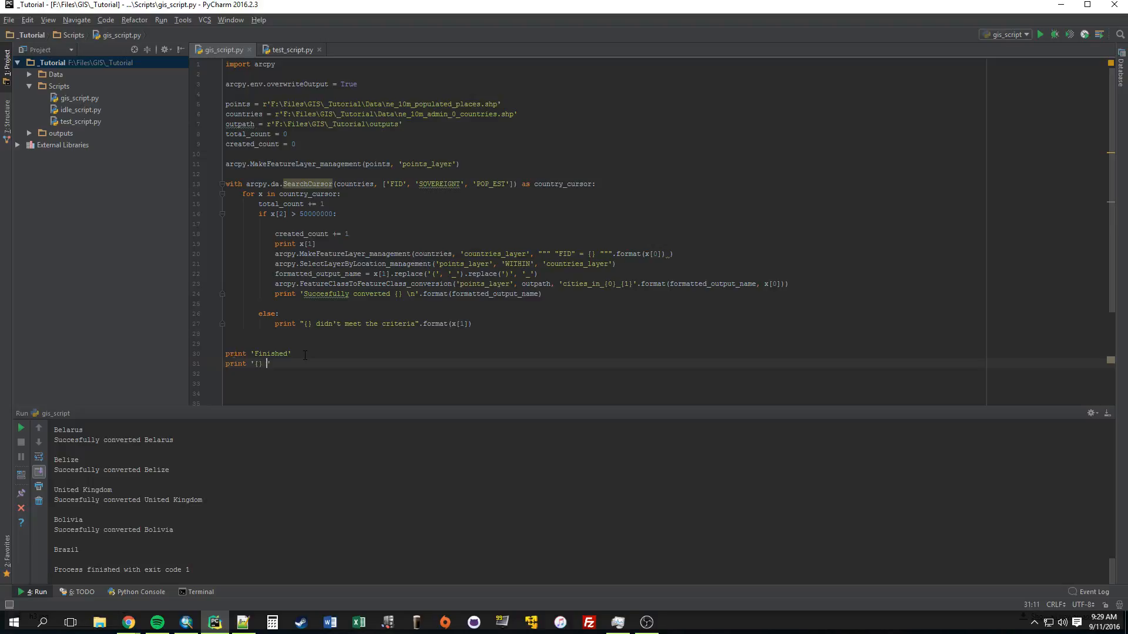
type("met the")
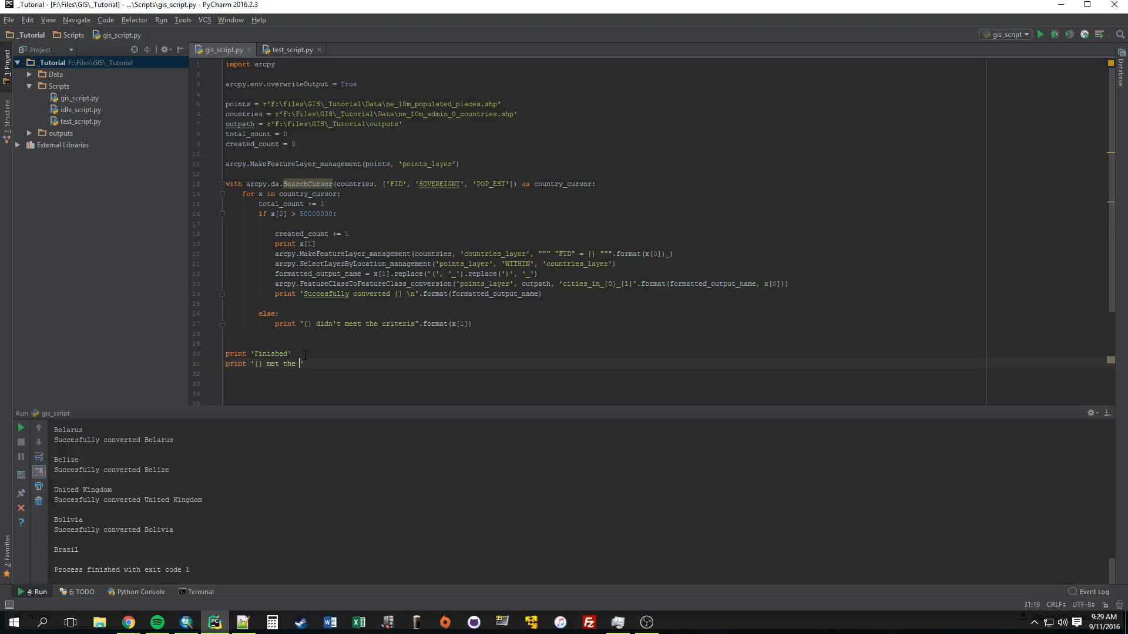
type("criteria out of")
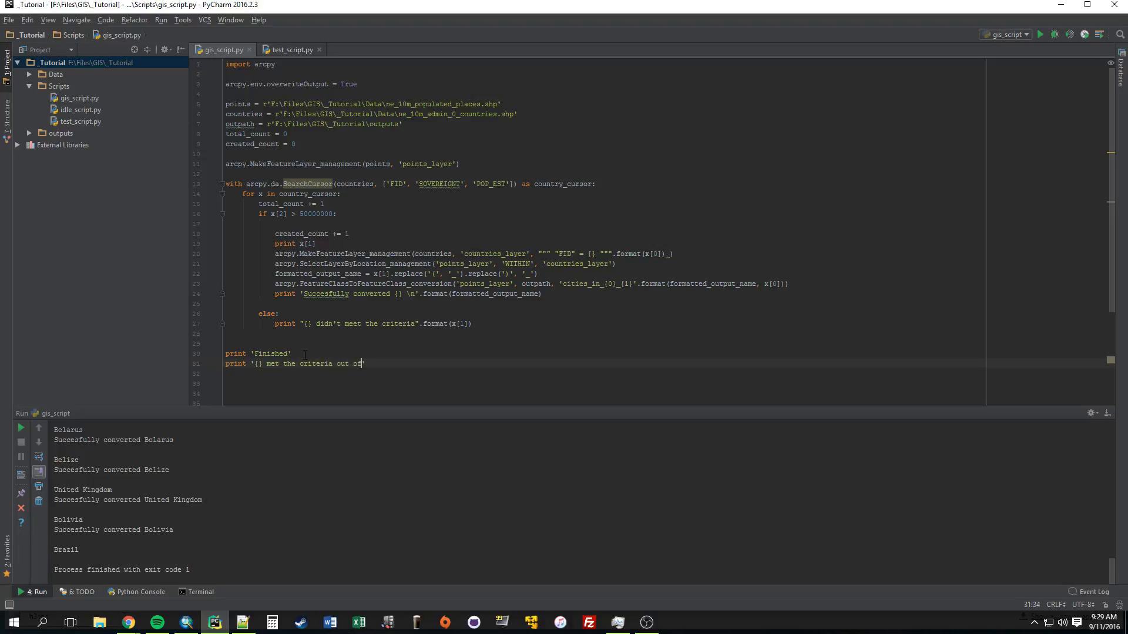
type("{}")
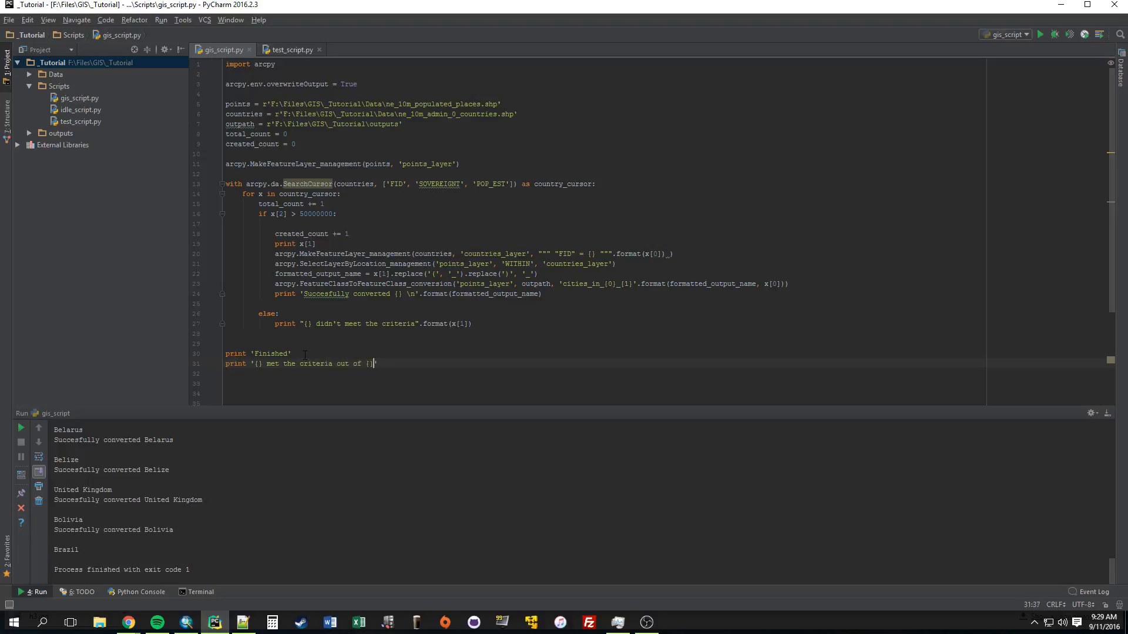
type("'")
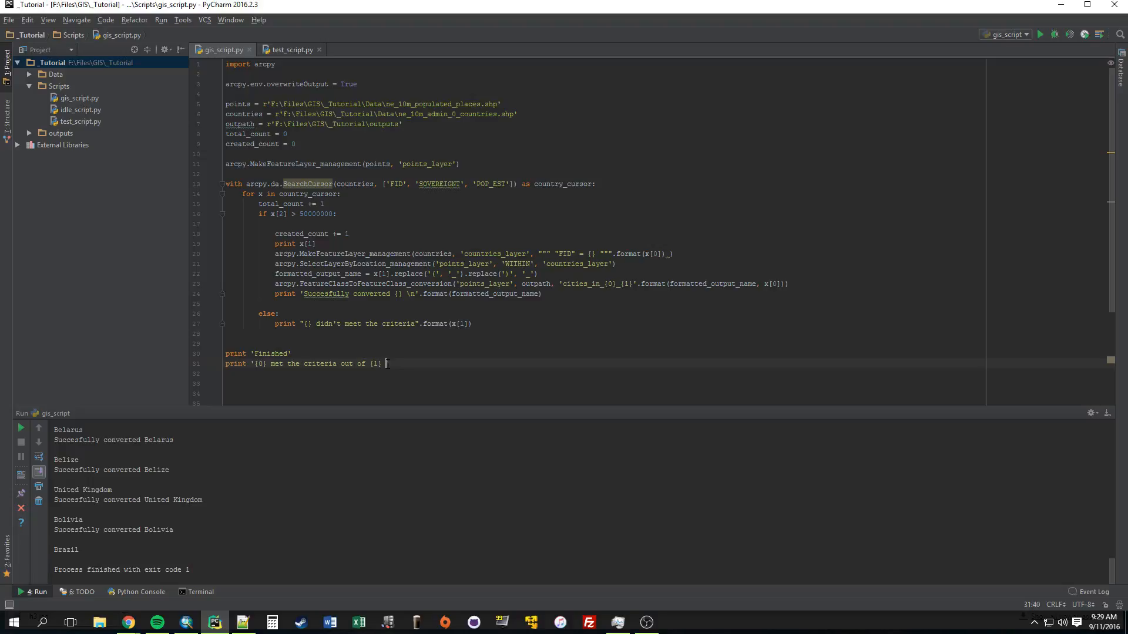
type("countries")
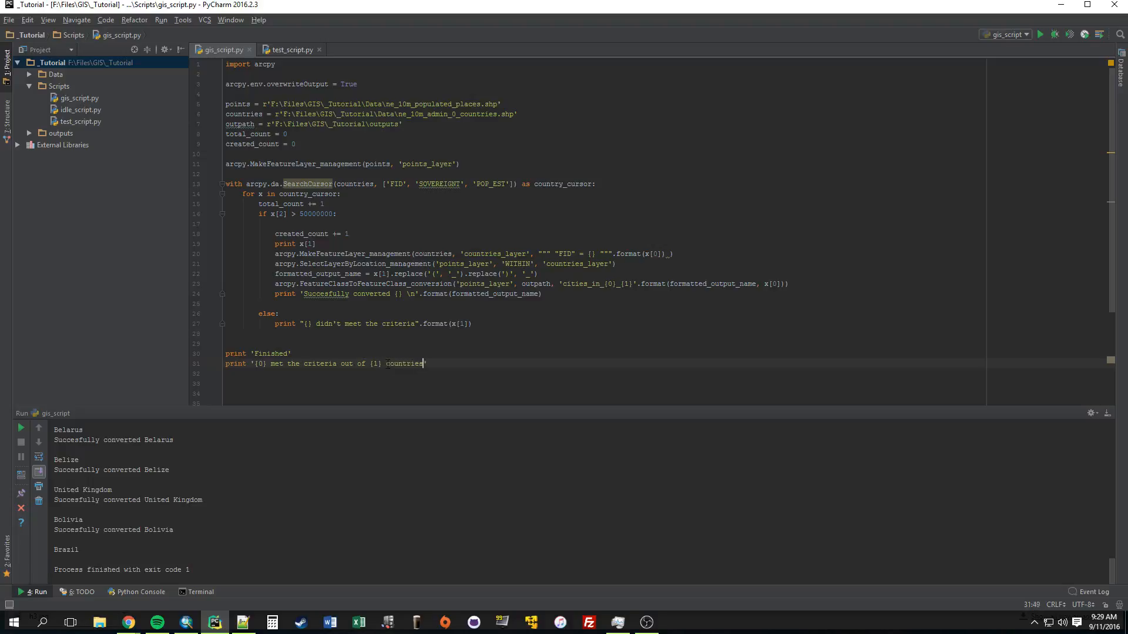
type(".format()")
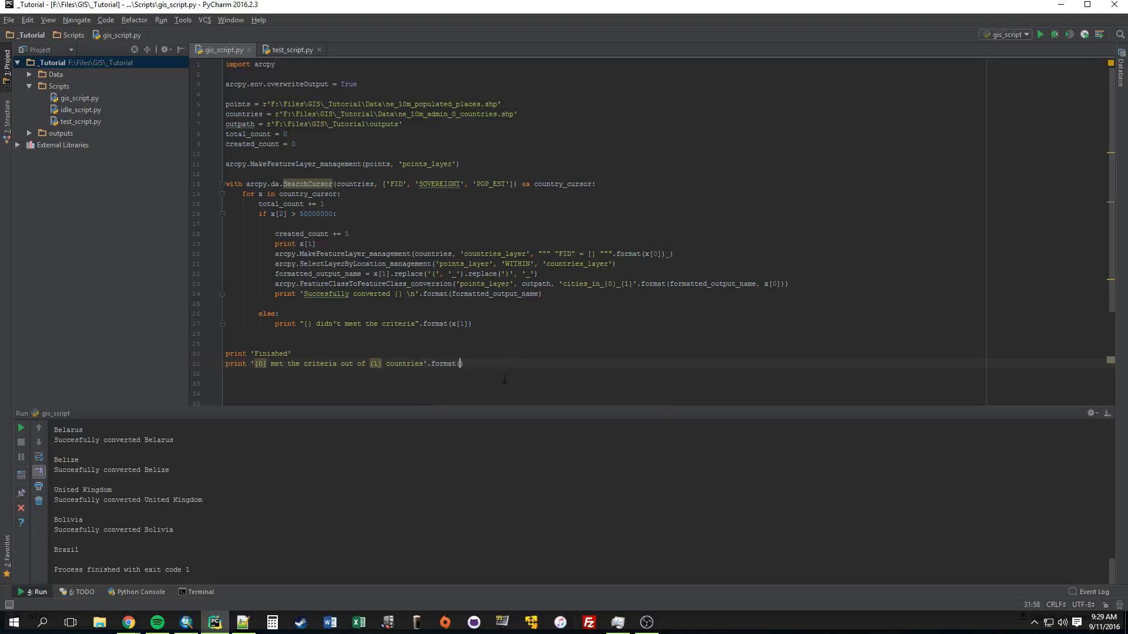
type("created_count,")
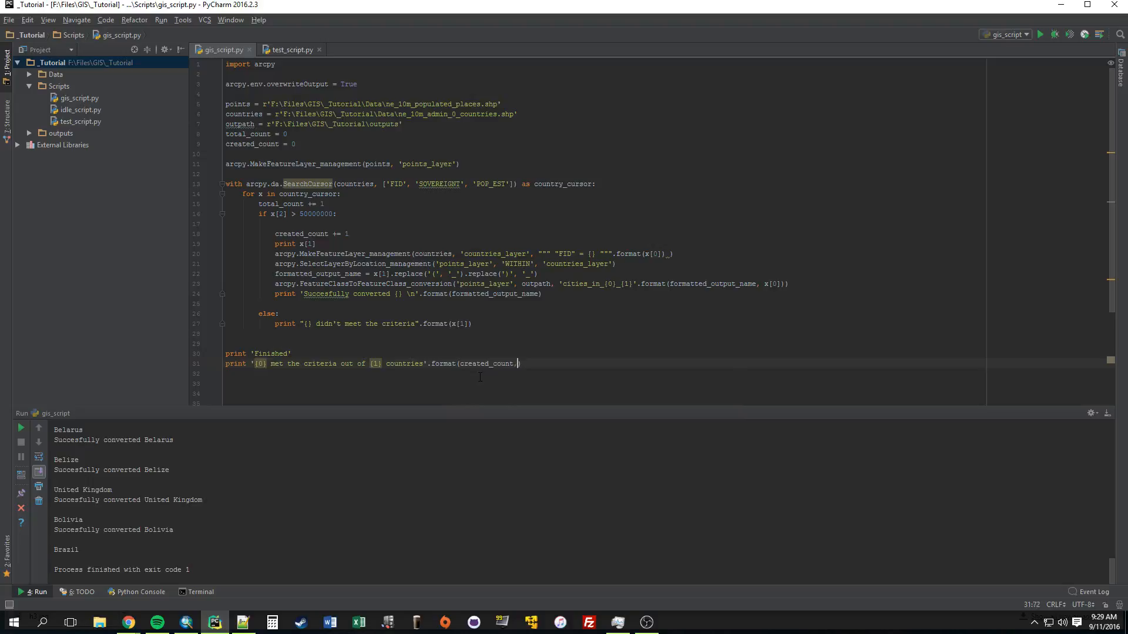
type(", total_count")
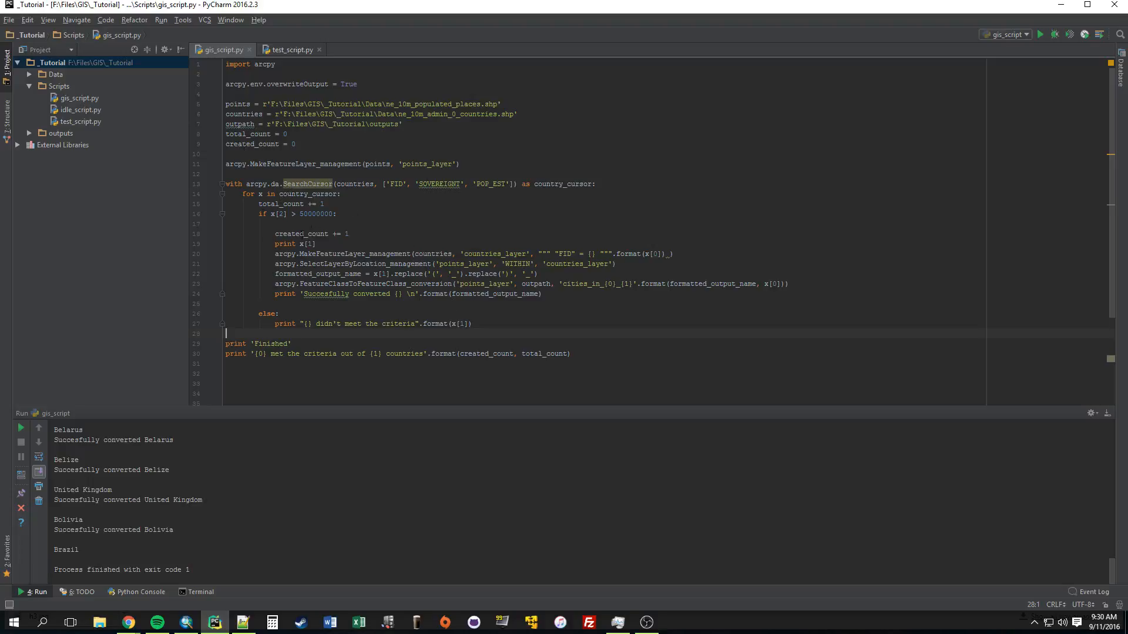
mouse_move(299, 199)
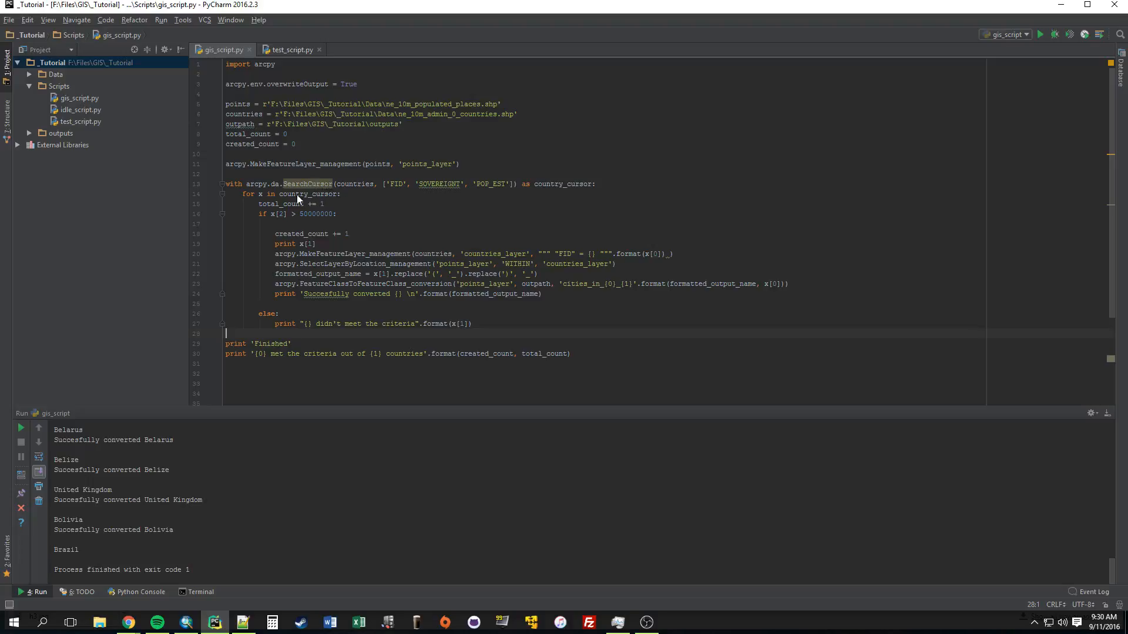
mouse_move(294, 348)
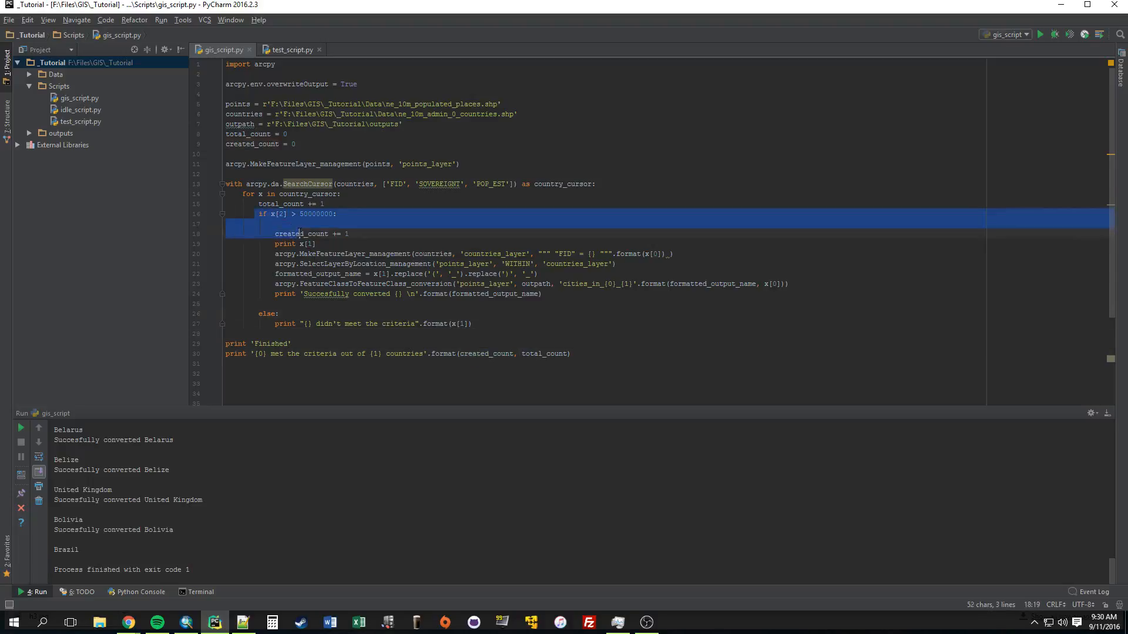
Run gis_script and scroll the console to see 23 of 255 countries qualified
left_click(332, 375)
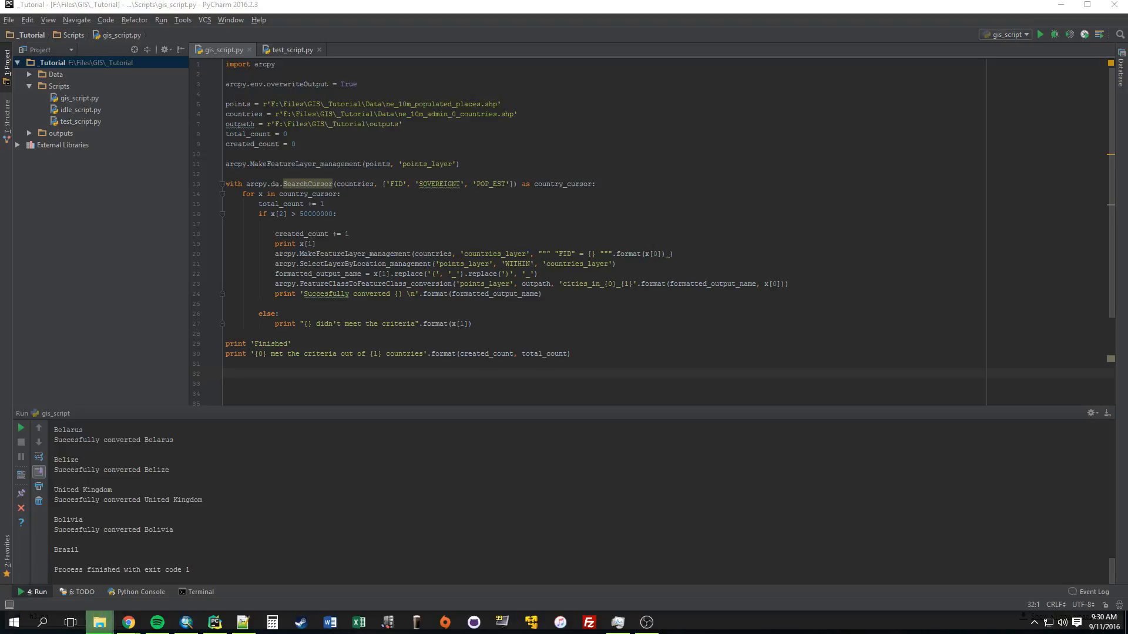
left_click(99, 622)
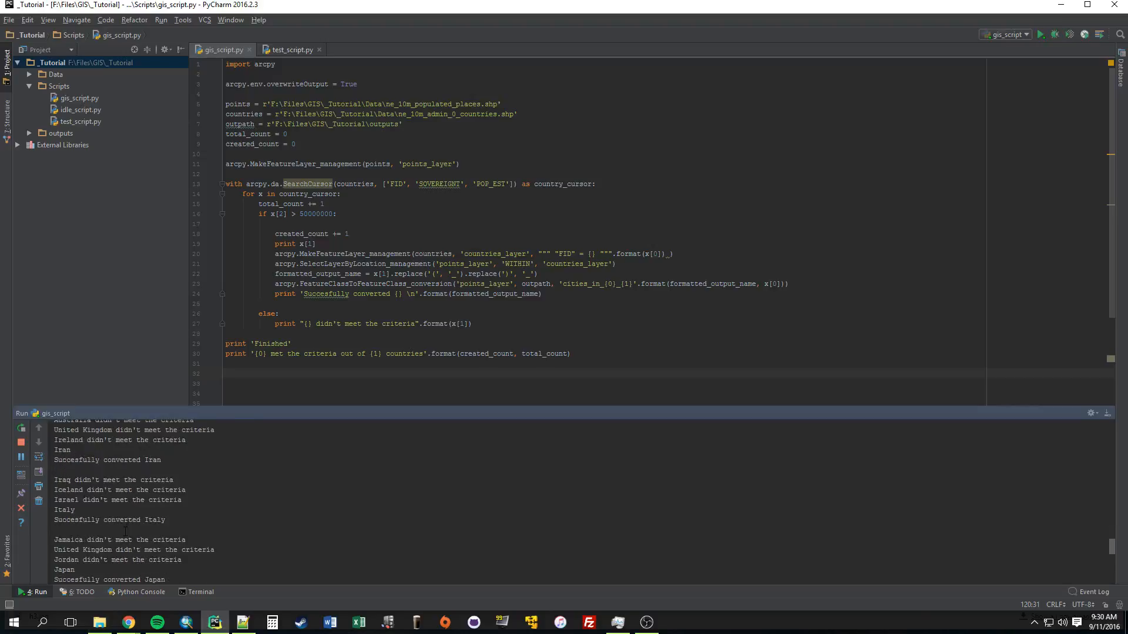
scroll("down", 3)
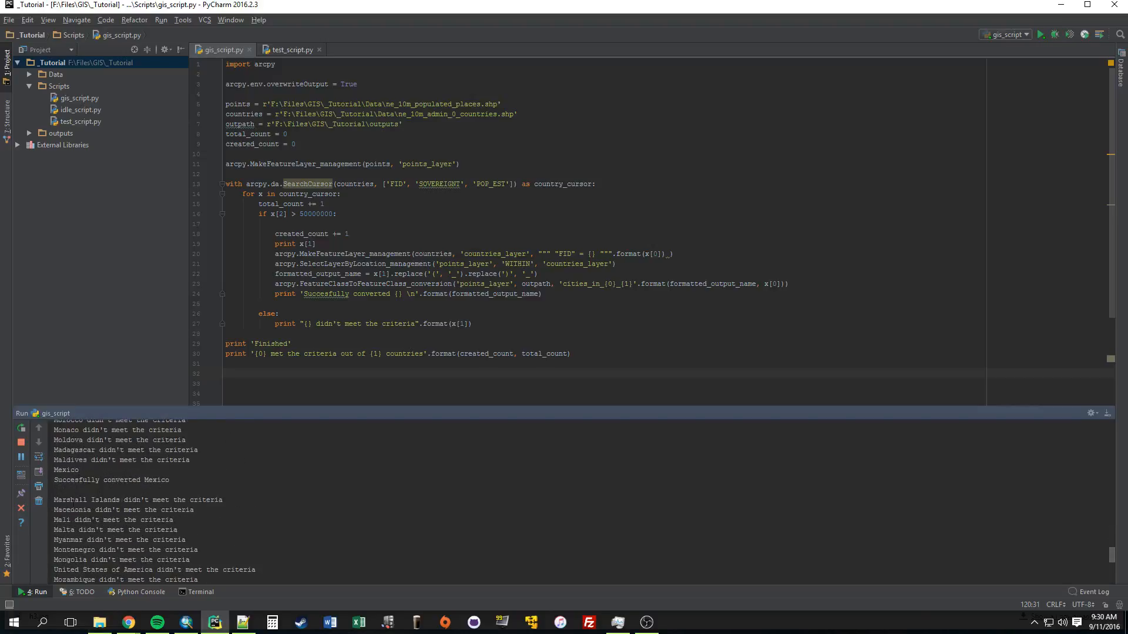
scroll("down", 3)
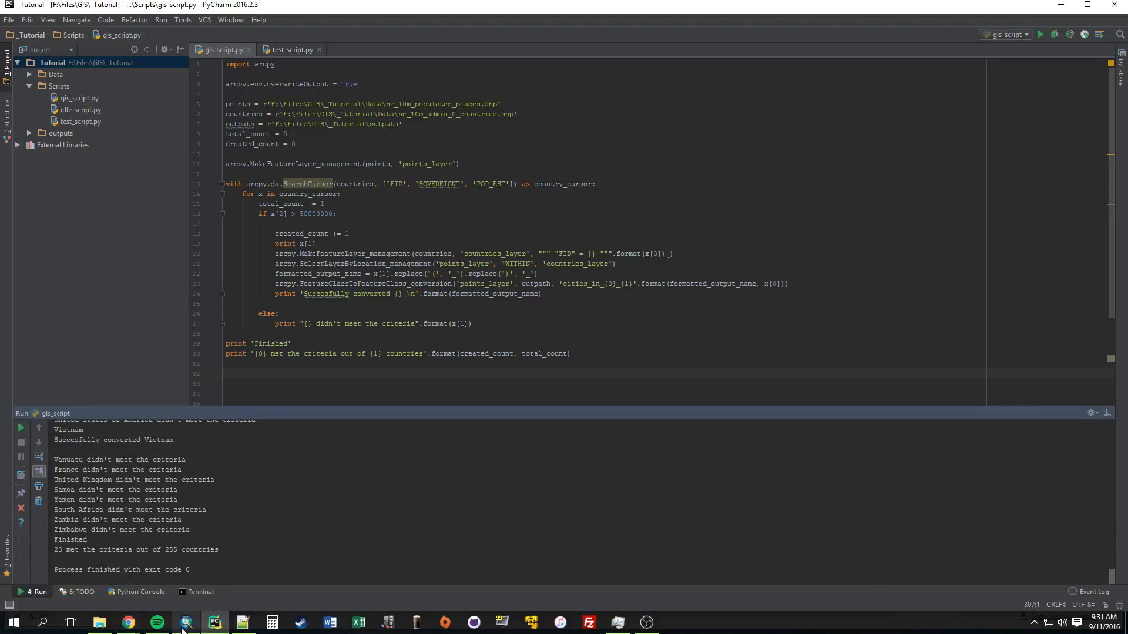
Refresh the outputs folder in Catalog and add all cities_in shapefiles via Add Data
left_click(185, 622)
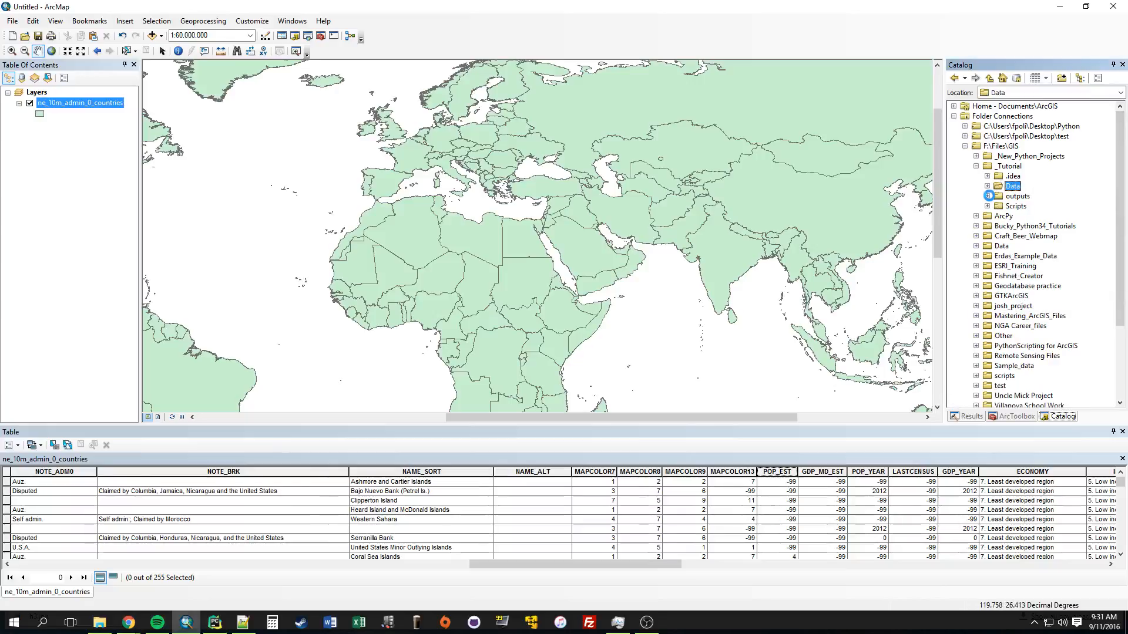
right_click(1017, 156)
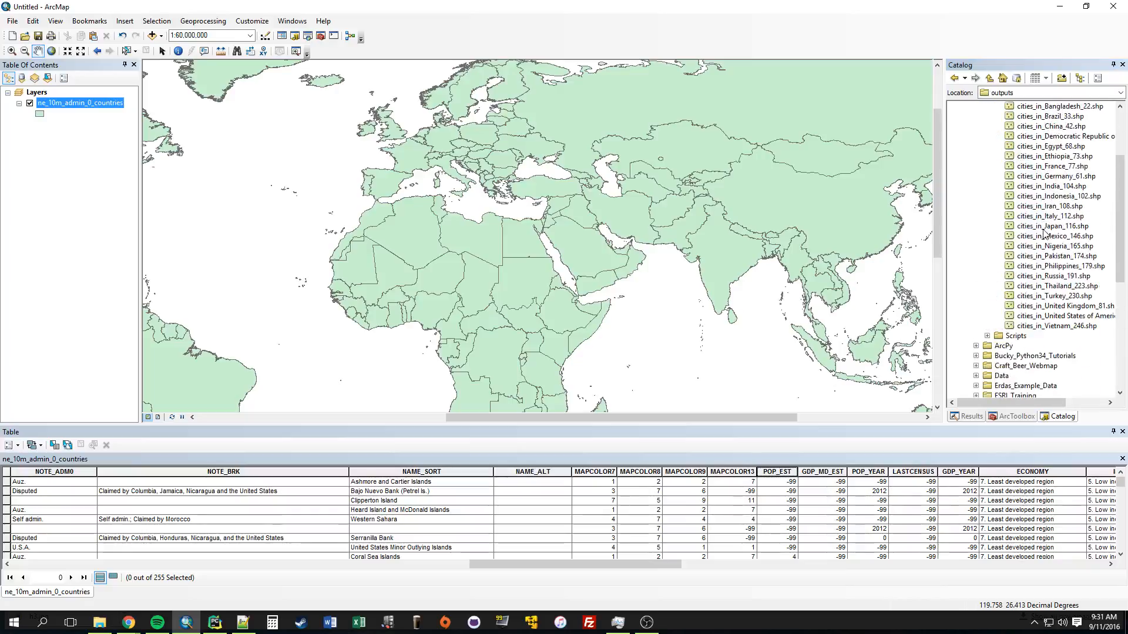
left_click(1058, 136)
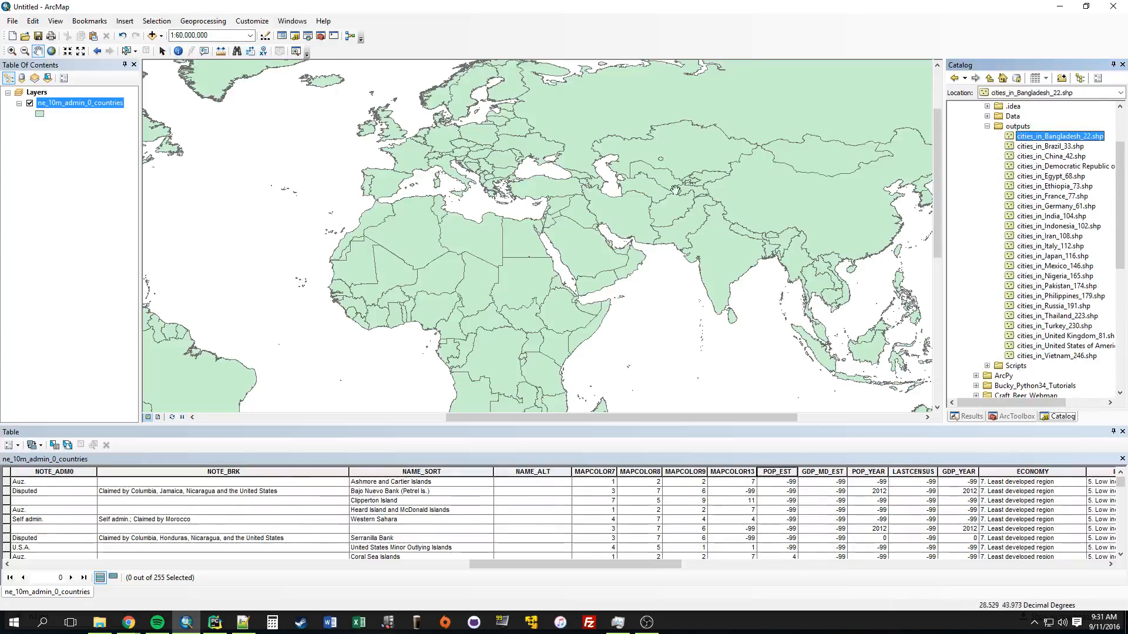
left_click(161, 35)
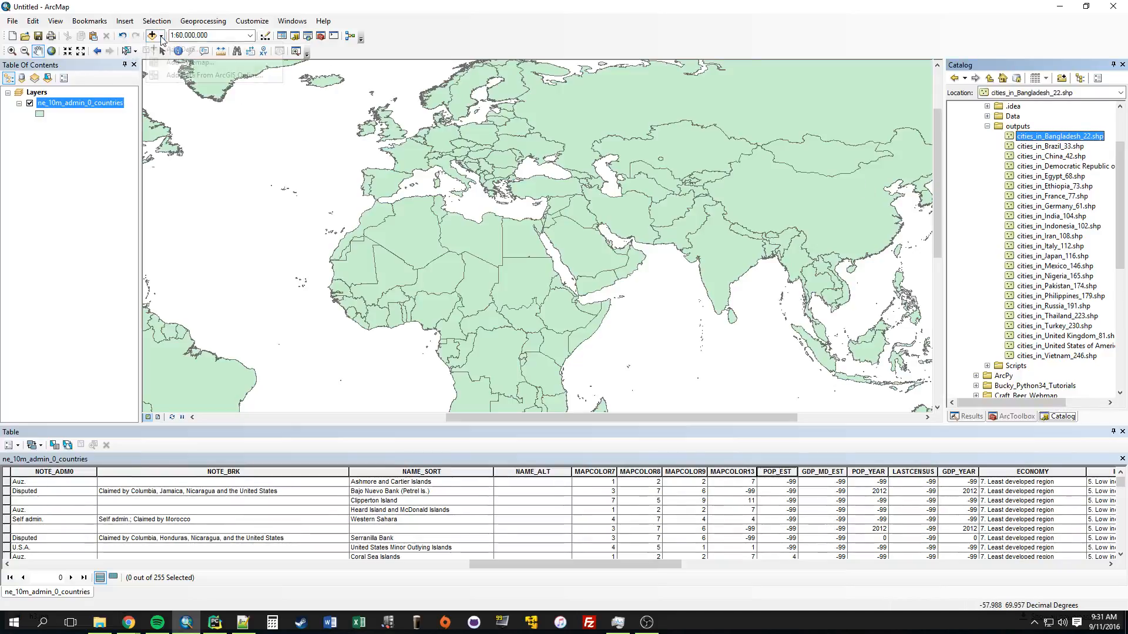
left_click(192, 63)
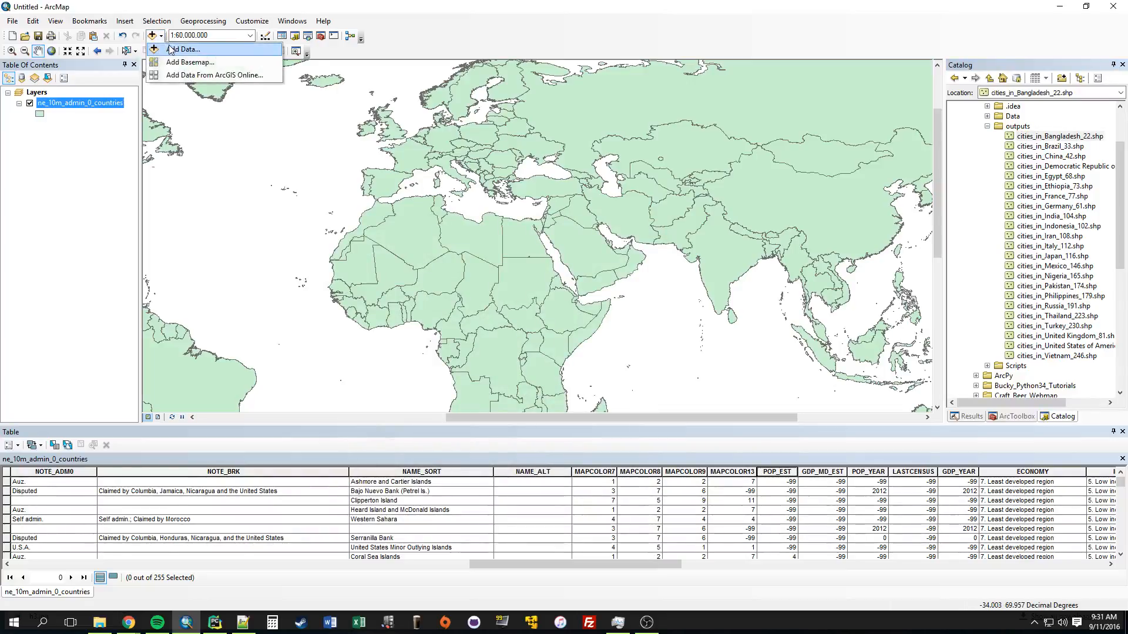
left_click(185, 48)
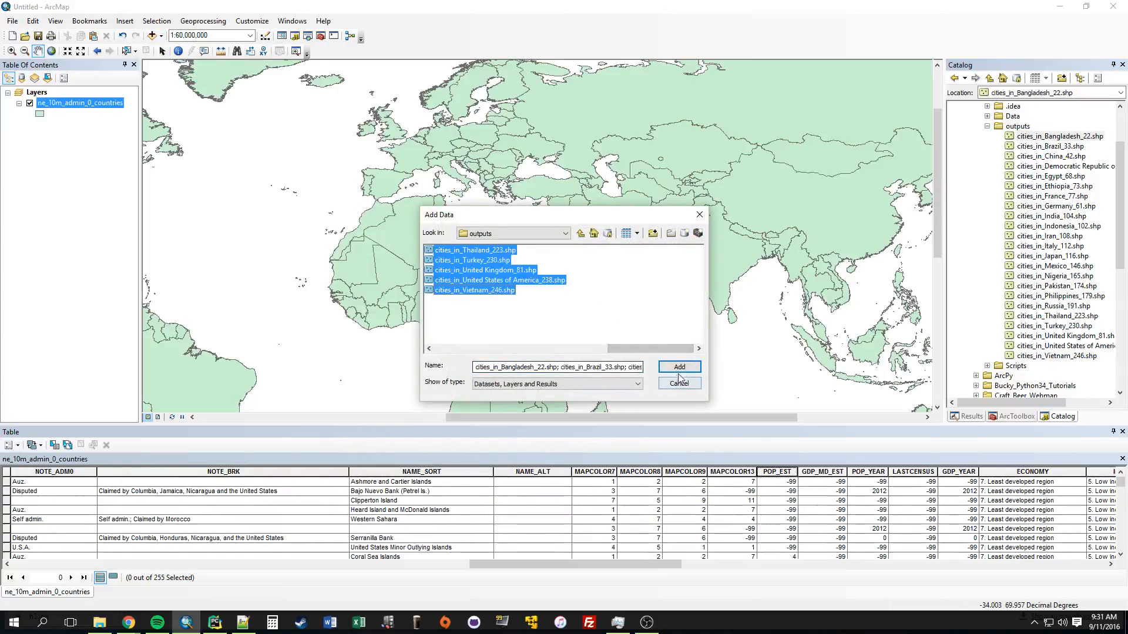
left_click(677, 366)
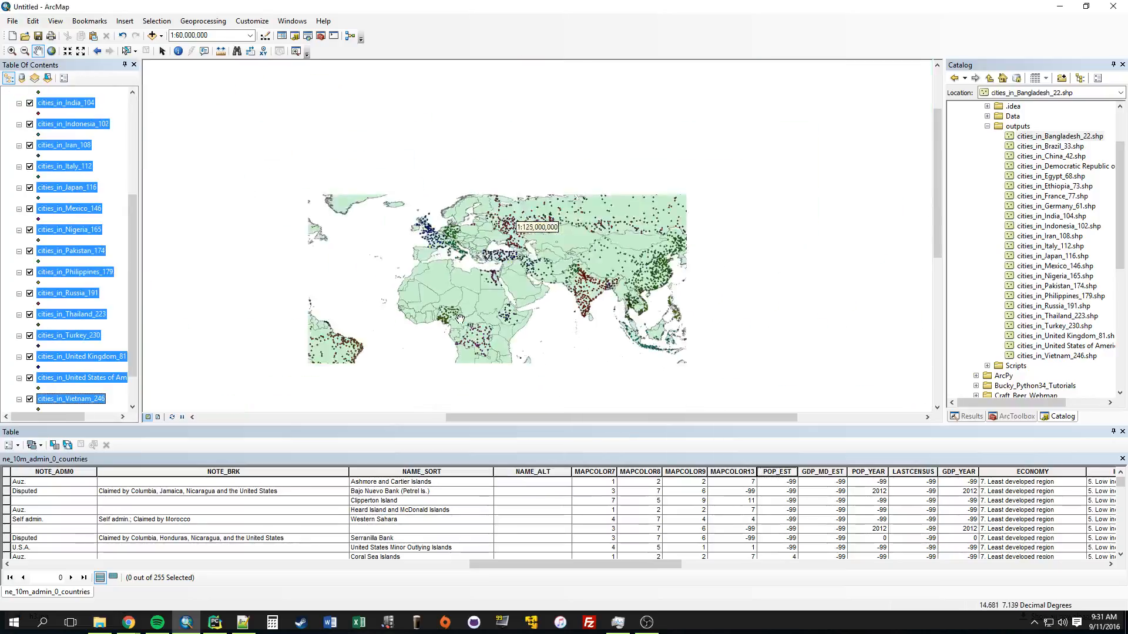